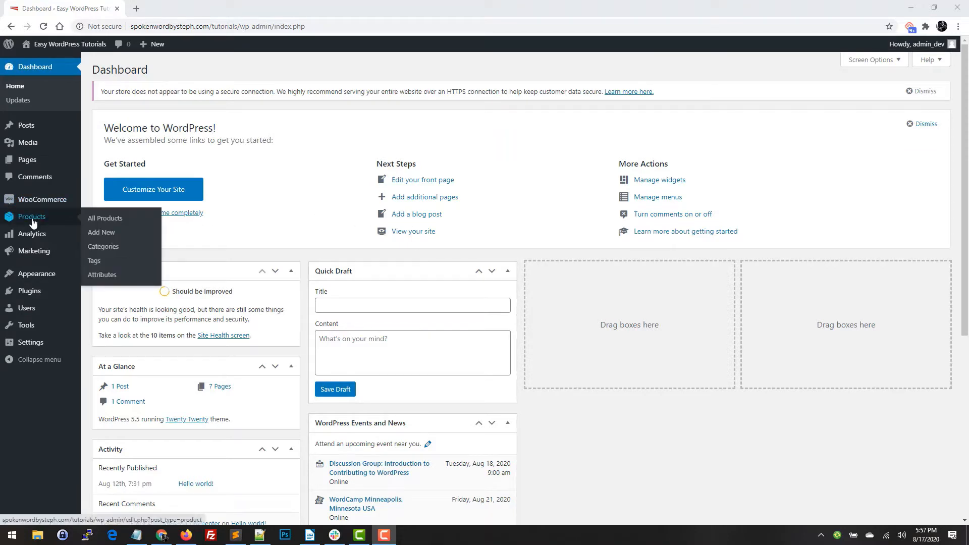
Add a new product named 'Test Product' and scroll to the Product data box
click(101, 232)
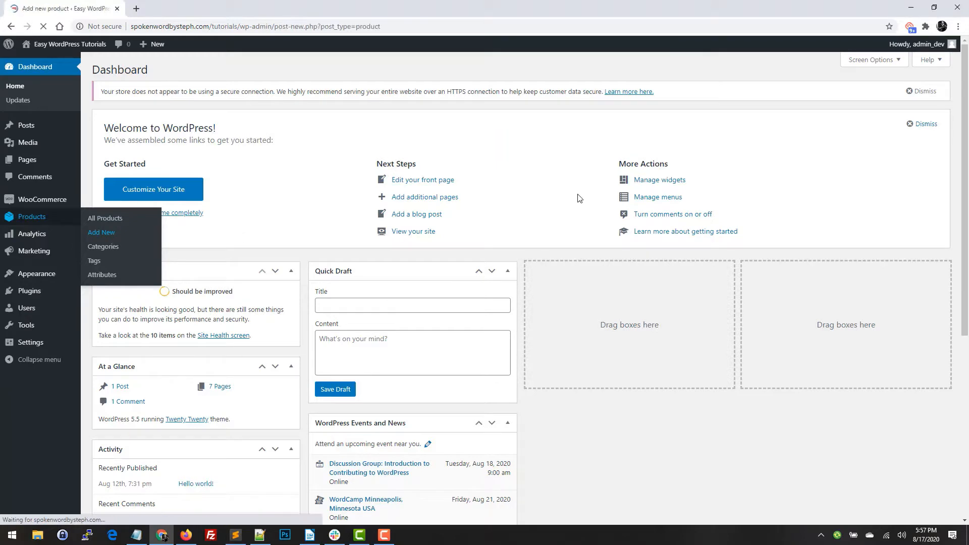
click(101, 232)
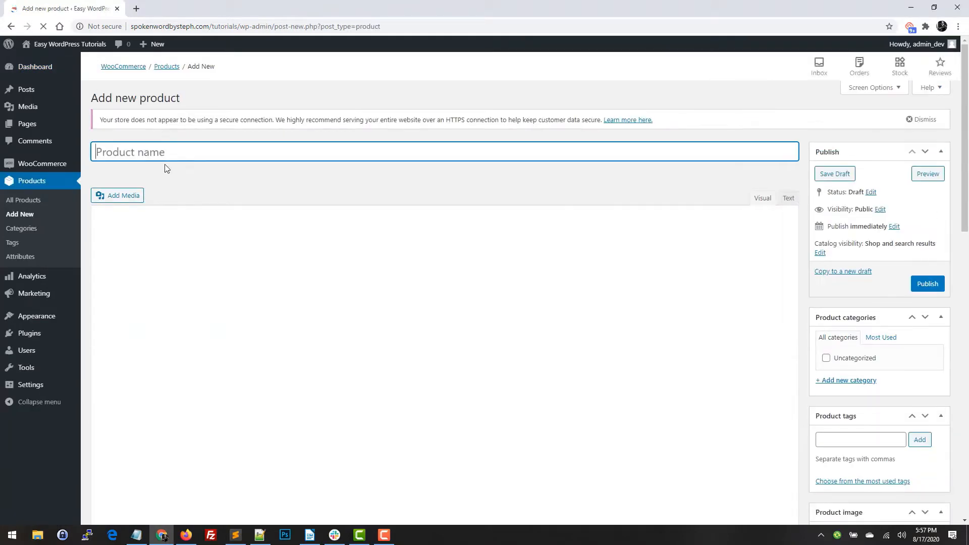
text(Test)
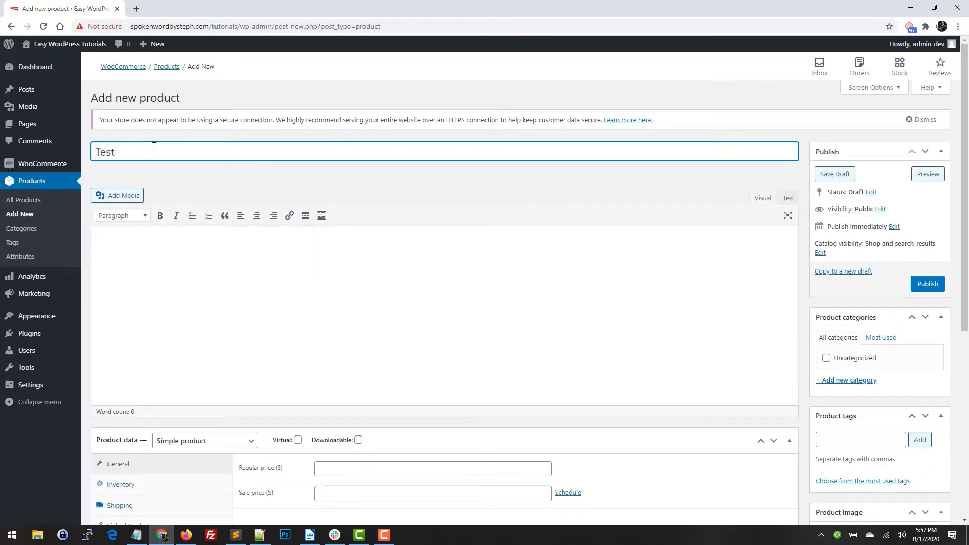
text(Product)
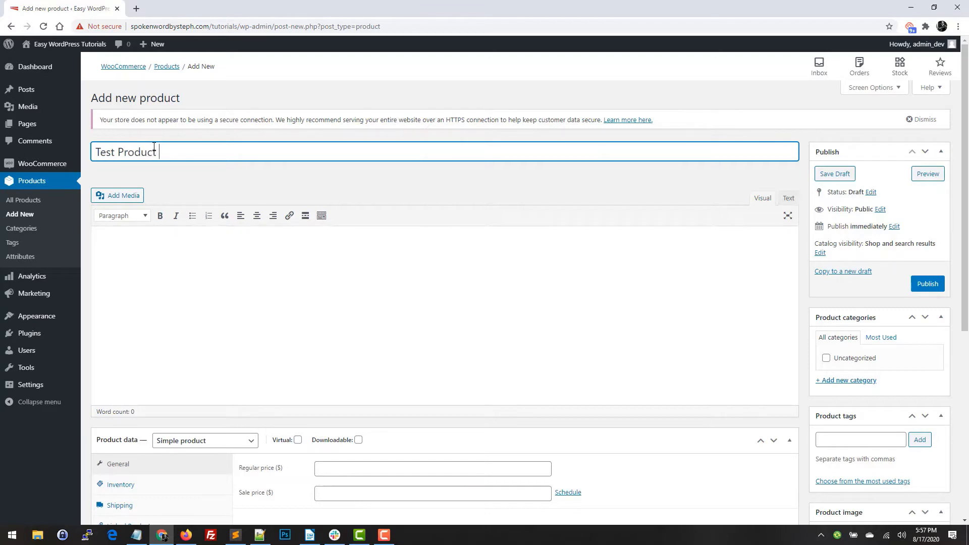
scroll(down, 3)
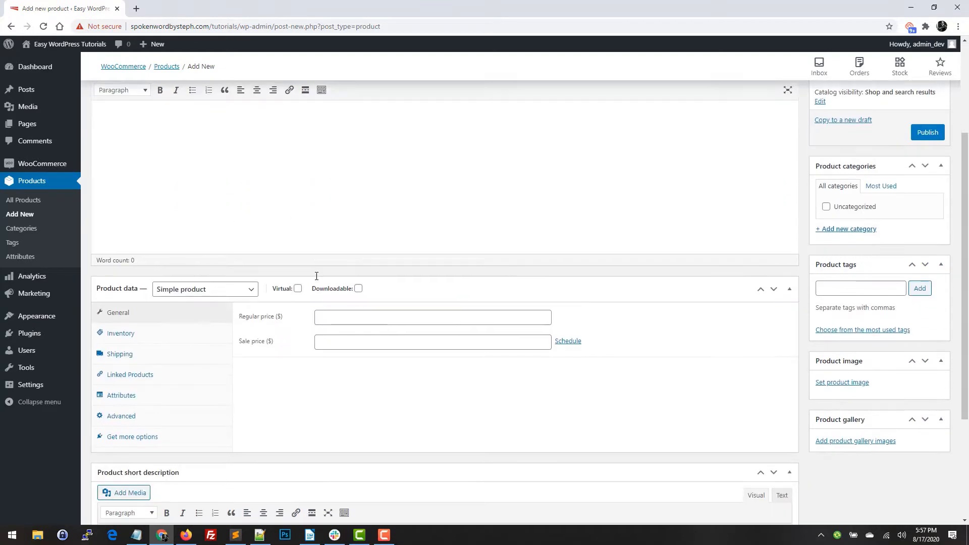
mouse_move(133, 336)
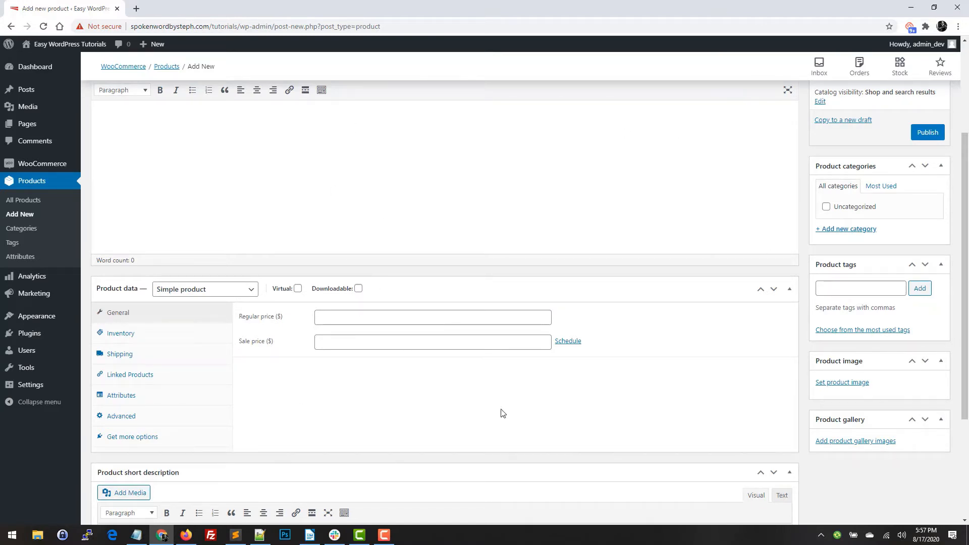
mouse_move(192, 298)
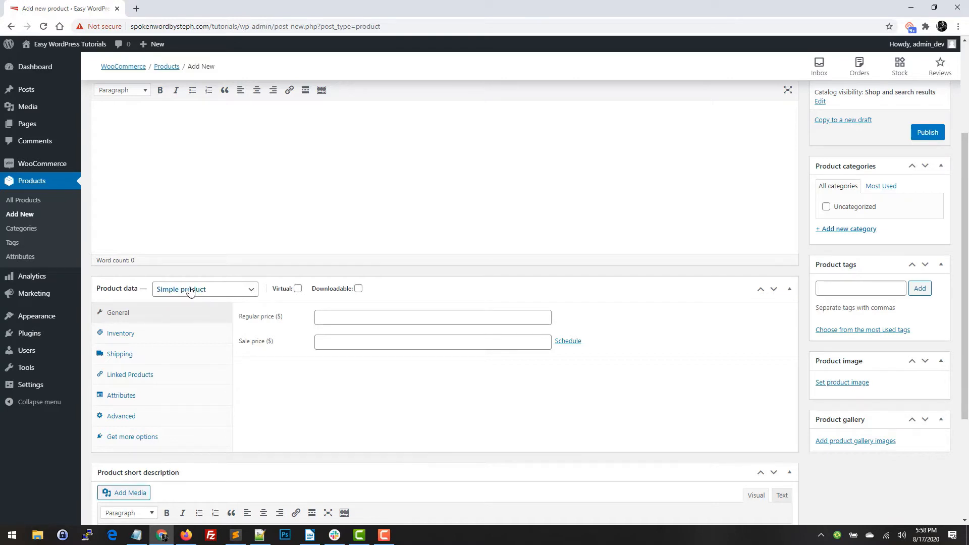
Set the product type to Variable product and go to its Attributes settings
click(204, 289)
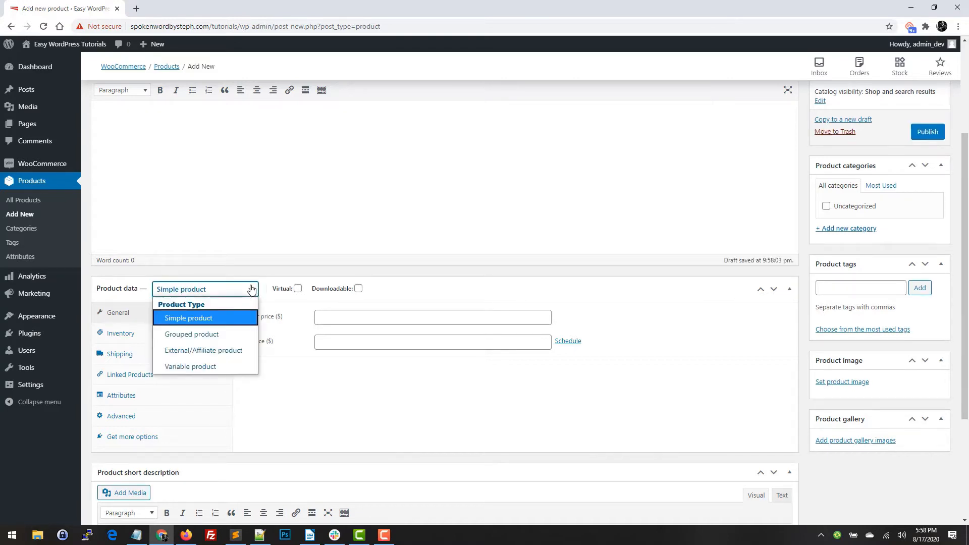
click(190, 366)
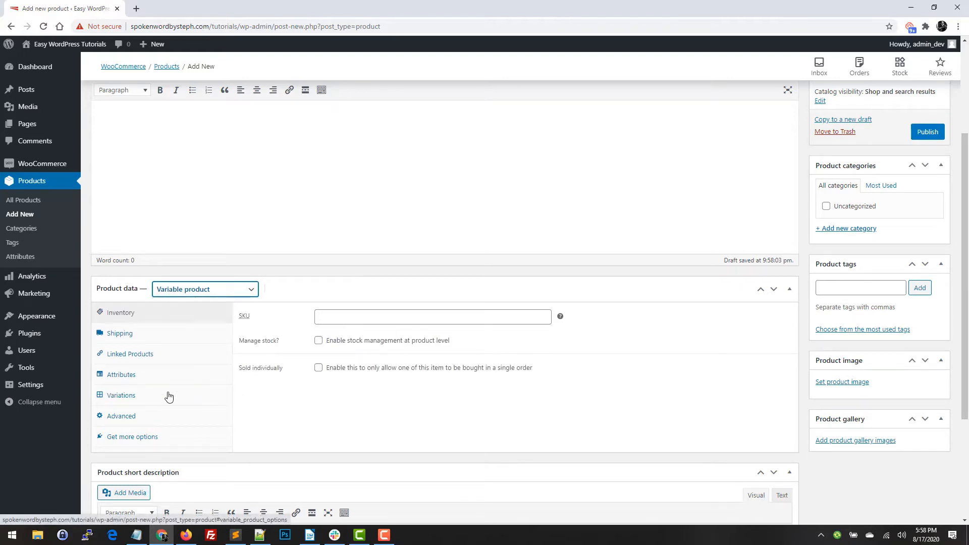
click(121, 395)
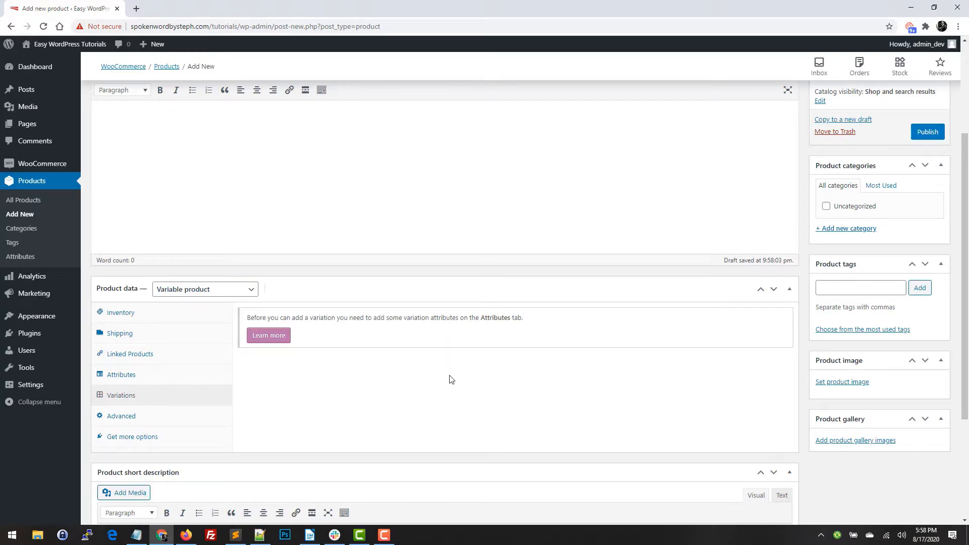
mouse_move(148, 378)
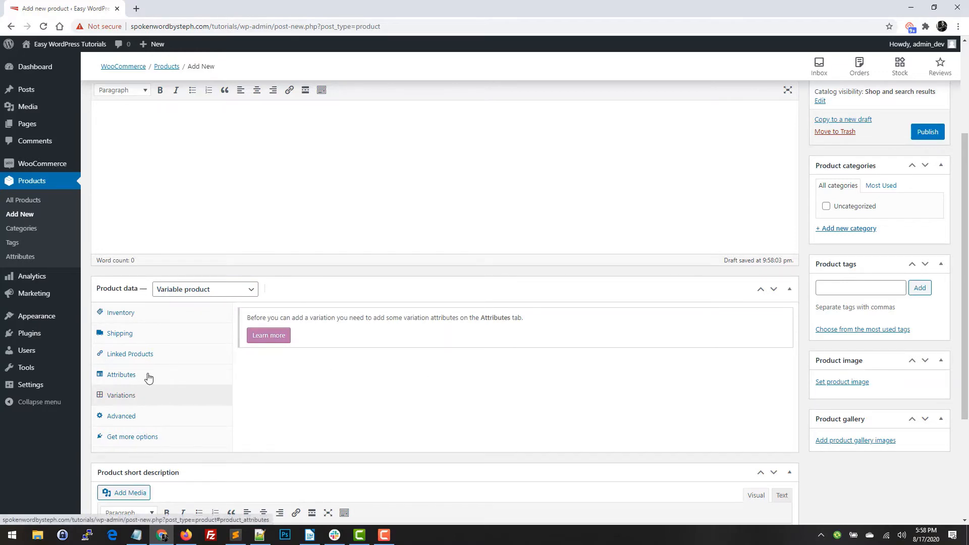
click(121, 375)
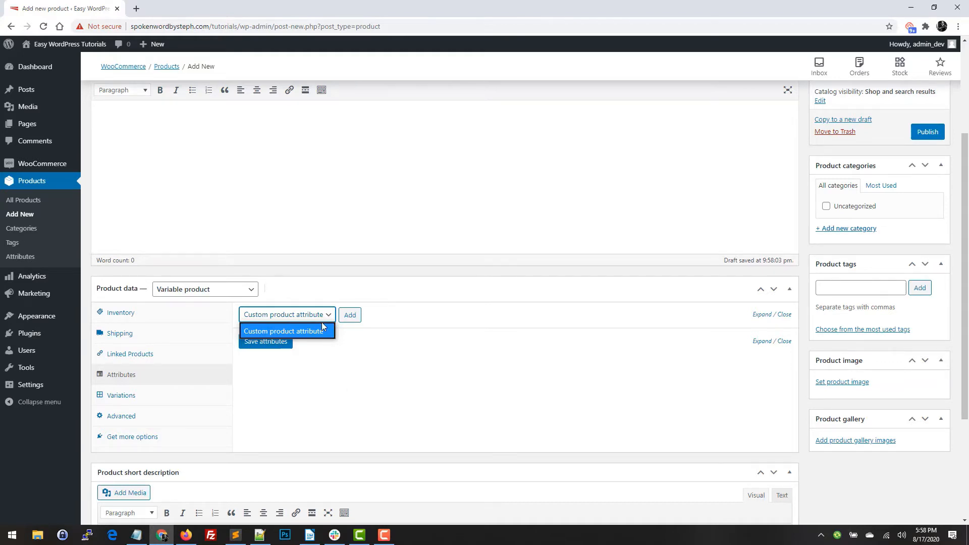
Add a custom product attribute named Custom Option, marked Used for variations
click(284, 331)
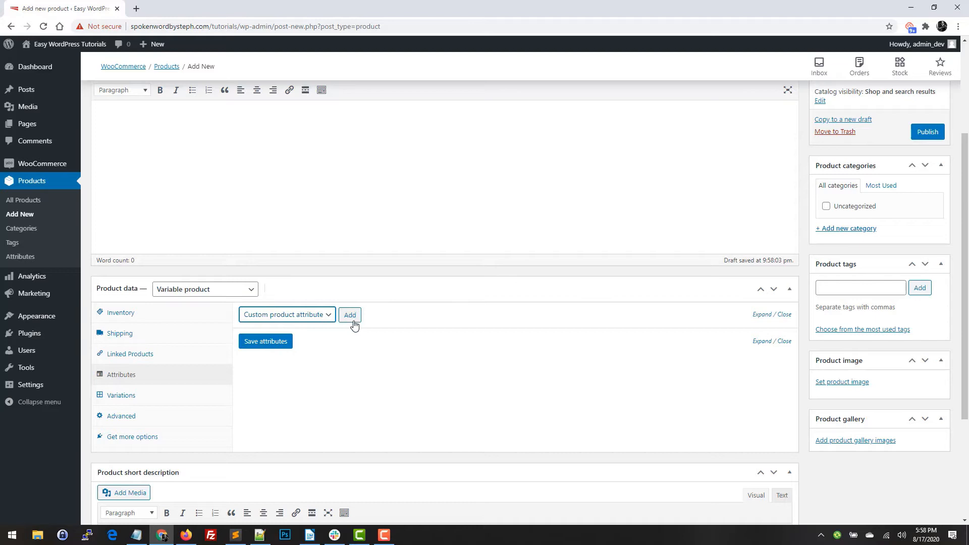
click(350, 315)
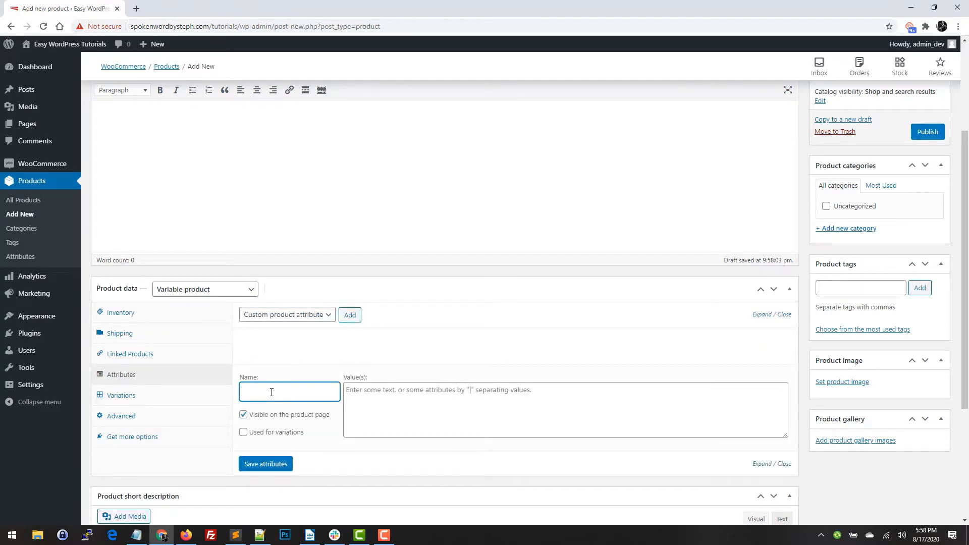
text(Custom Option)
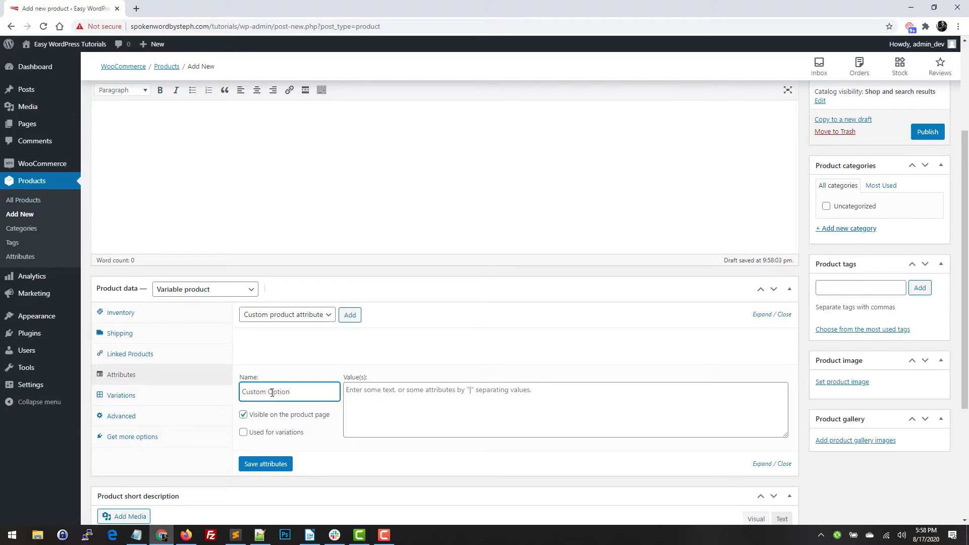
click(243, 432)
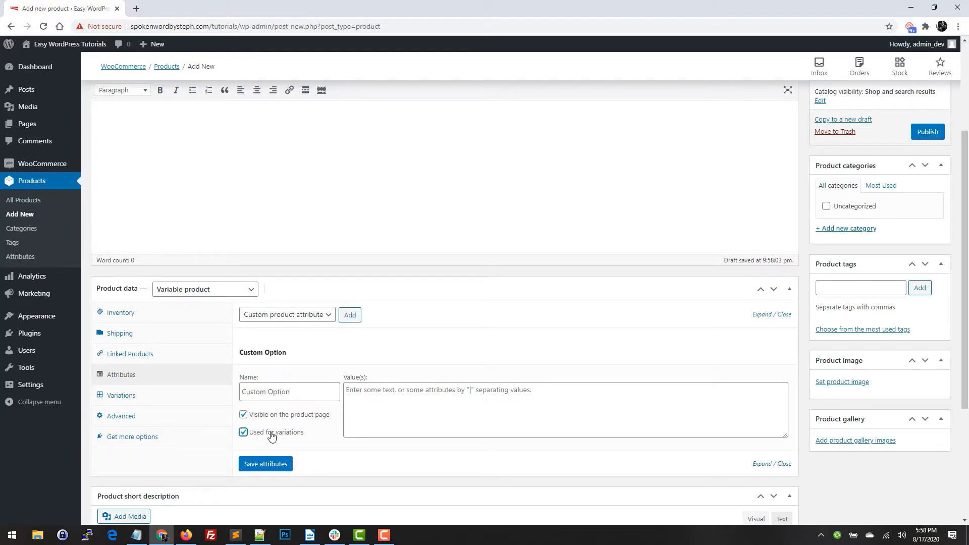
Enter the attribute values 'Option 1 | Option 2 | Option 3'
scroll(down, 3)
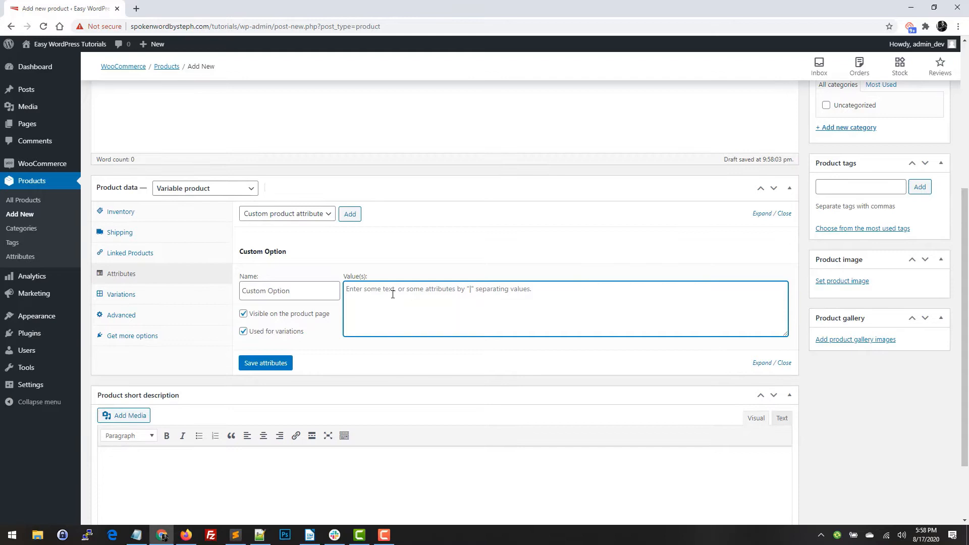
text(o)
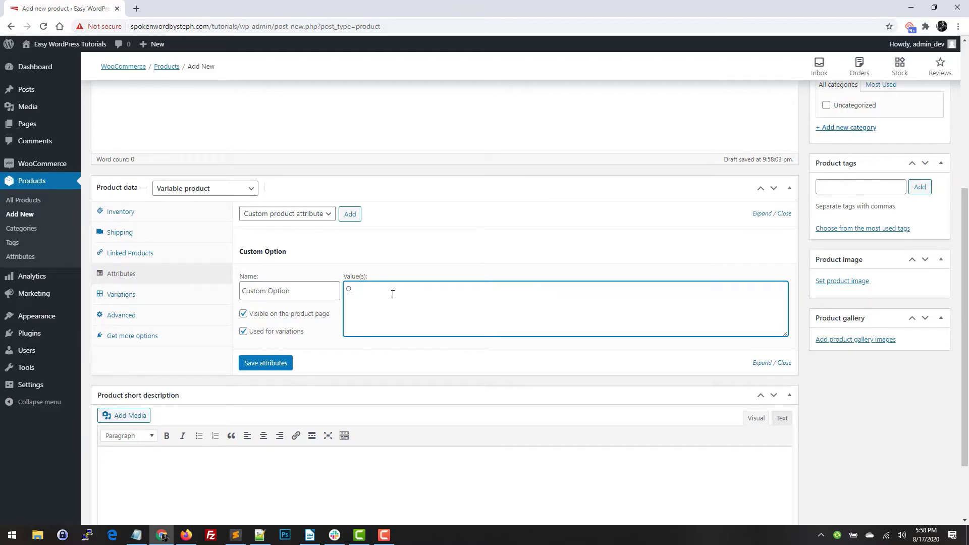
text(Option 1)
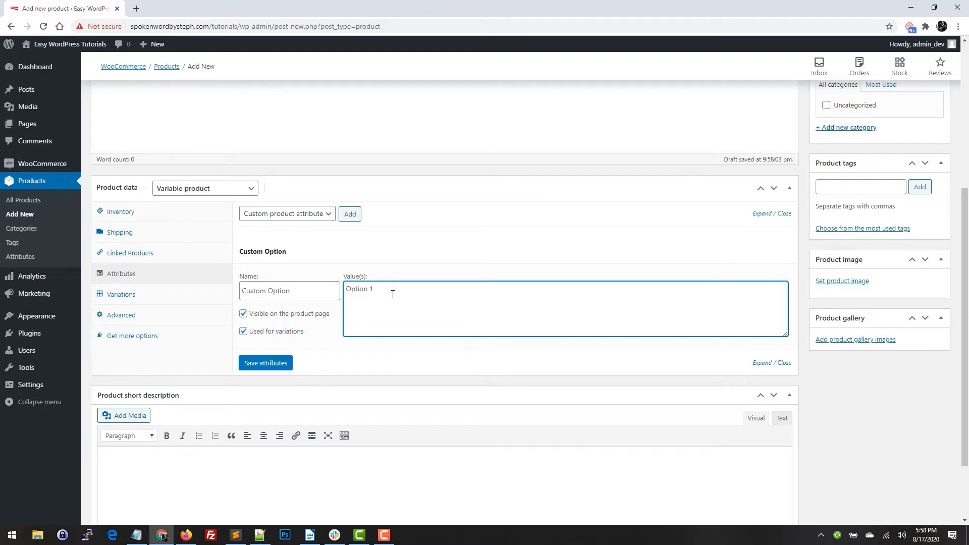
text(|O)
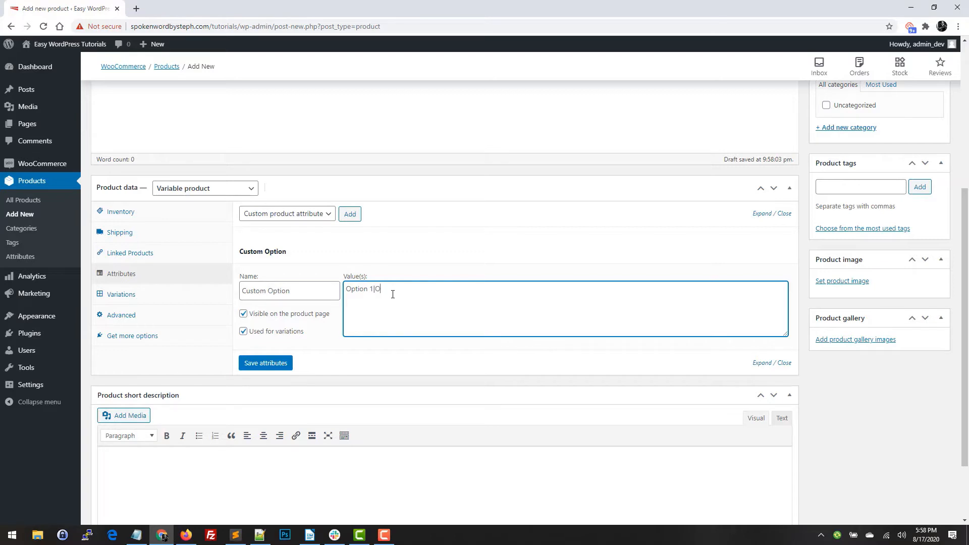
text(Option 2)
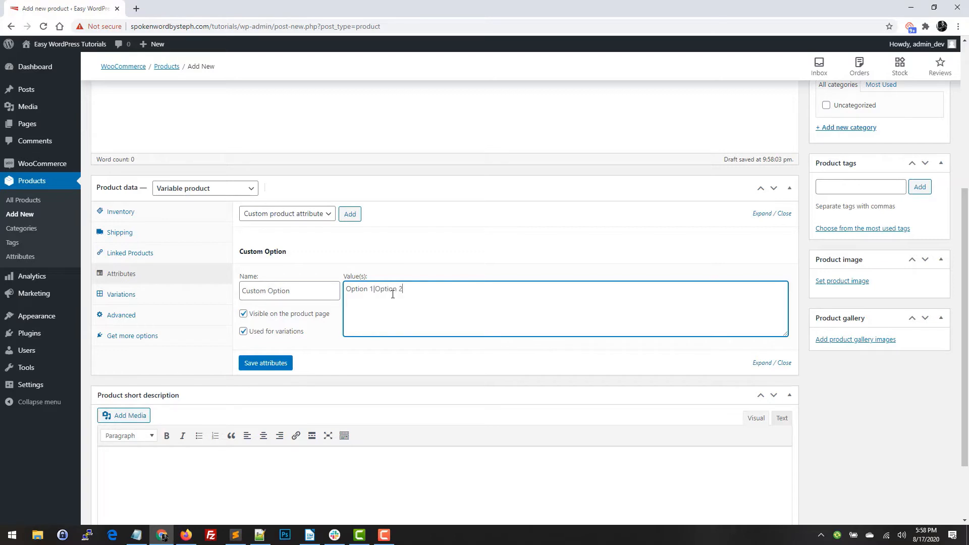
text(|Option 3)
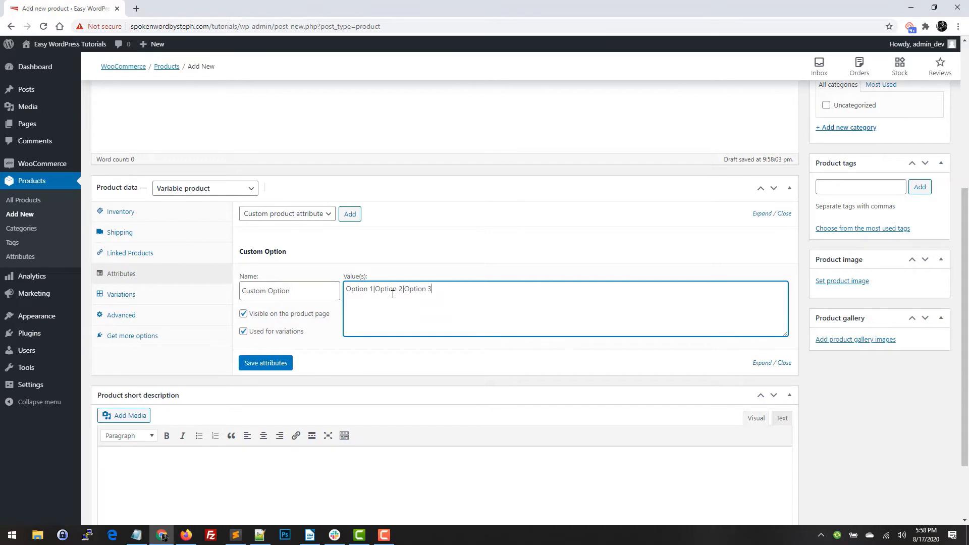
mouse_move(274, 373)
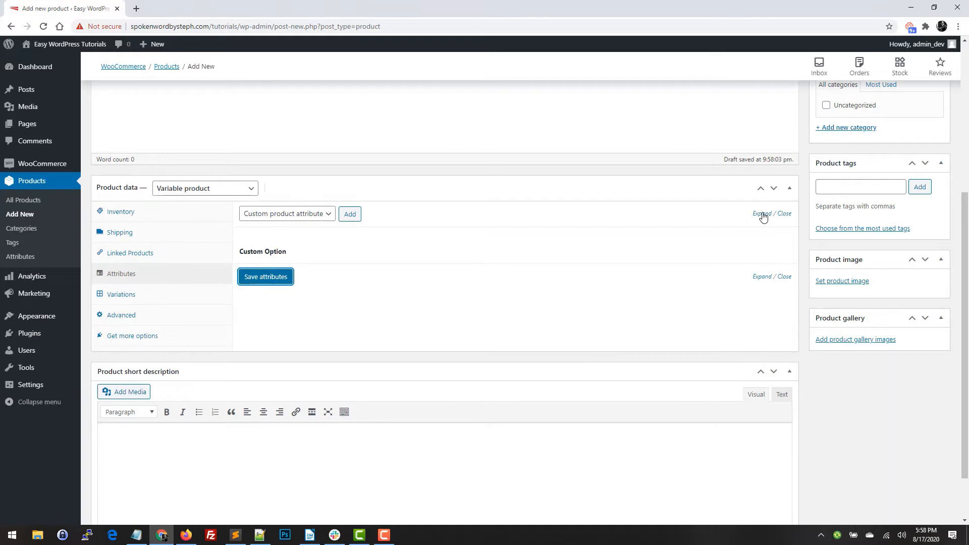
Generate variations from all attributes, producing Option 1, Option 2 and Option 3 variations
click(762, 213)
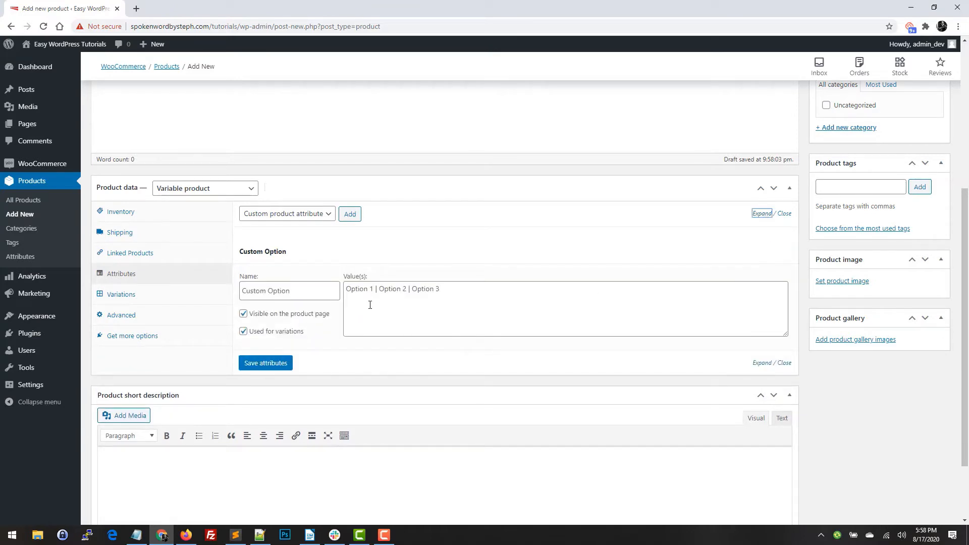
mouse_move(457, 297)
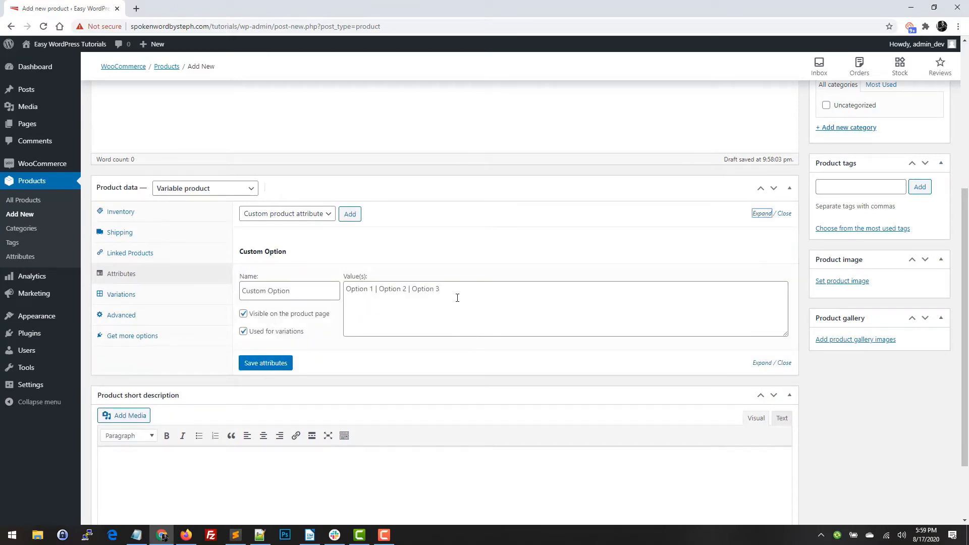
click(120, 294)
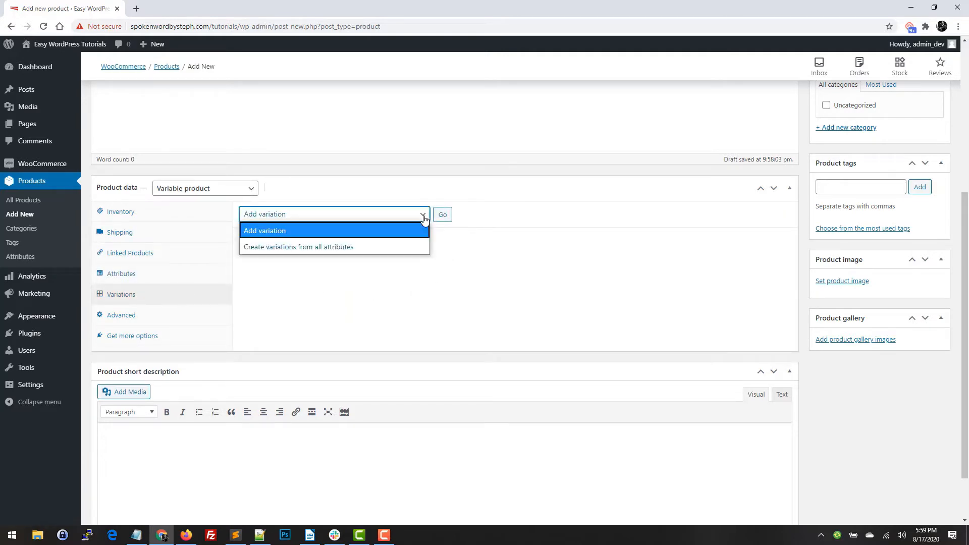
mouse_move(284, 251)
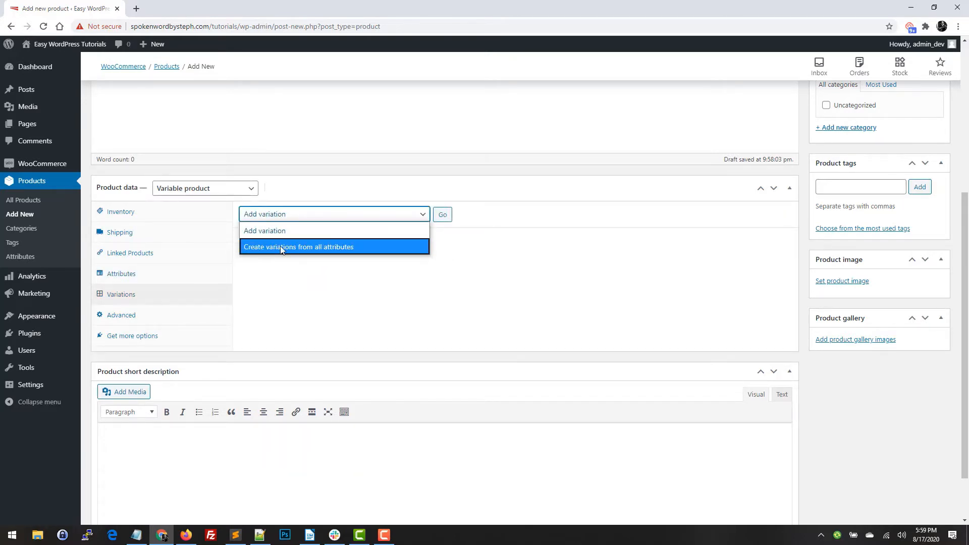
click(442, 215)
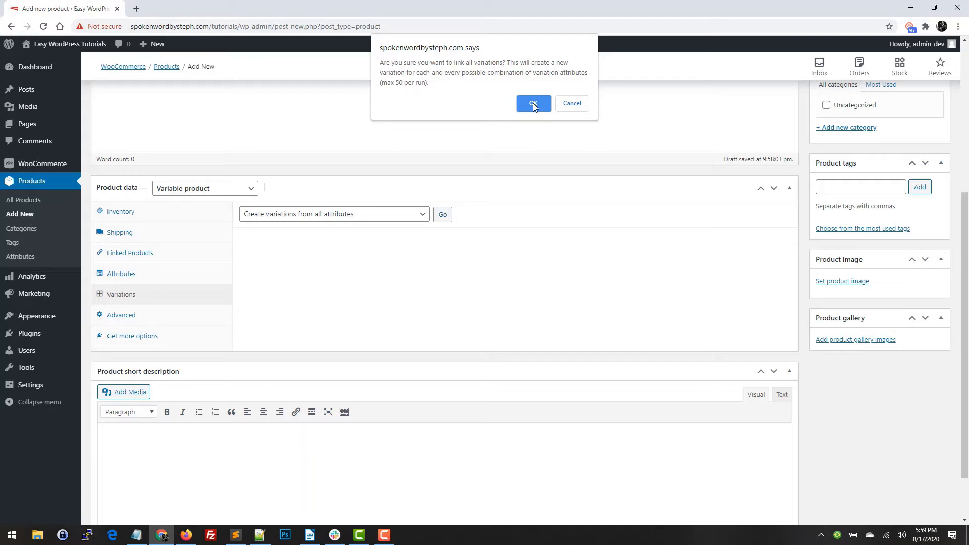
click(534, 103)
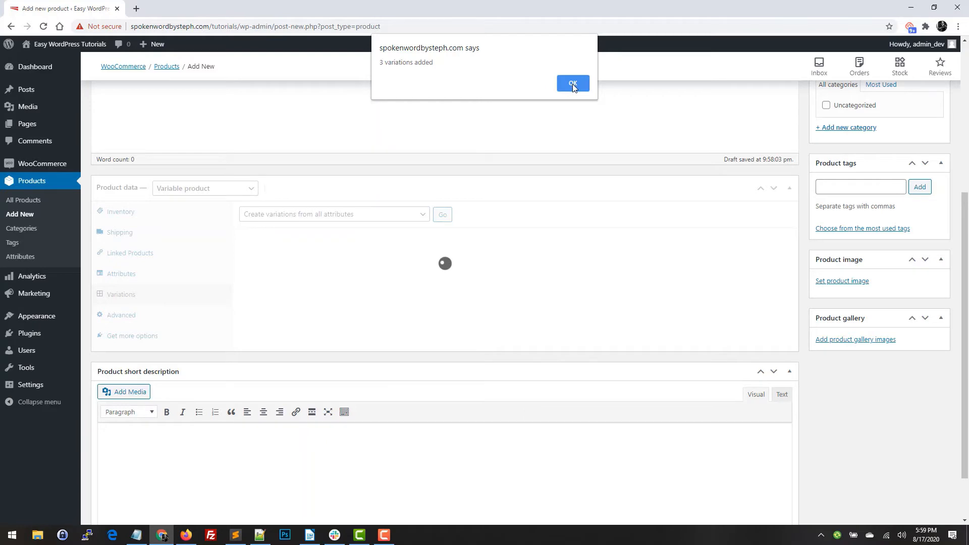
click(573, 83)
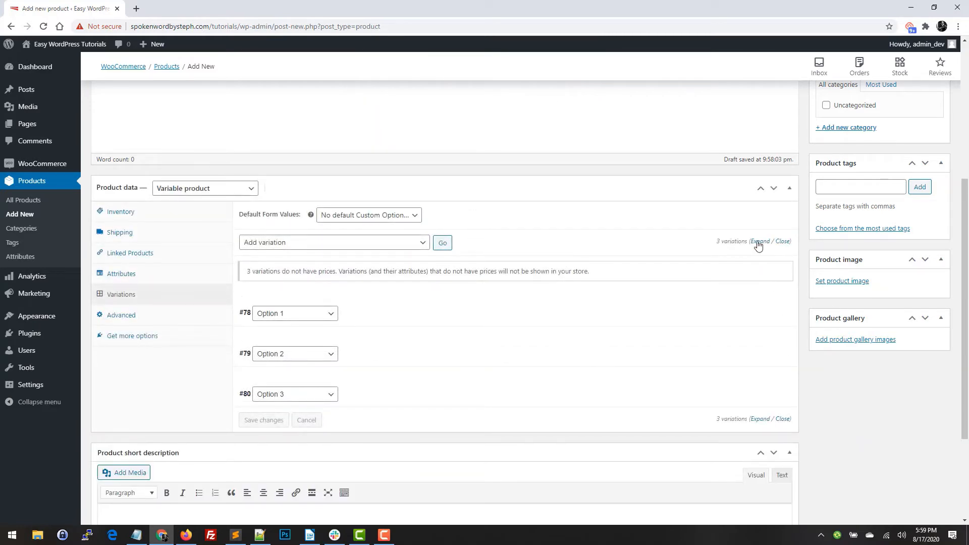
Expand all three variations and scroll through their empty price, SKU and weight fields
click(760, 241)
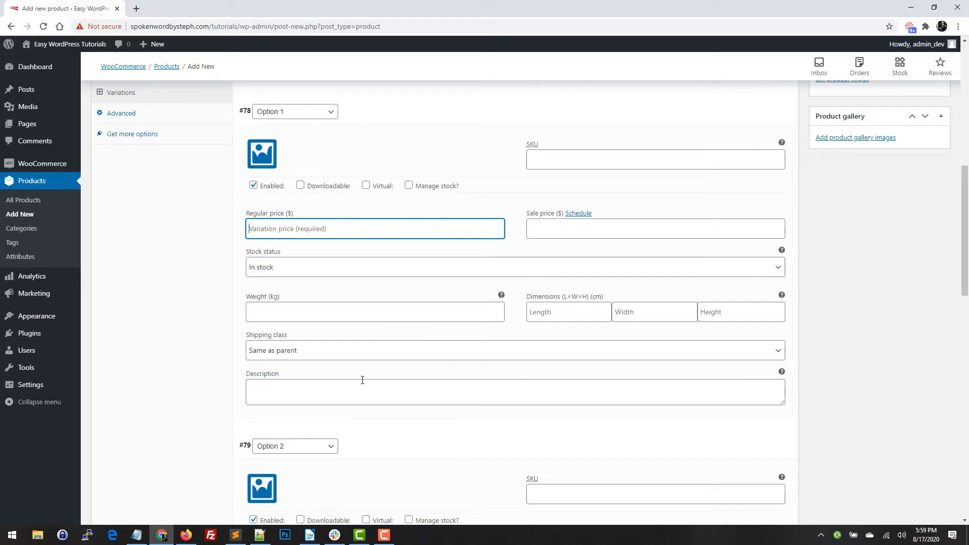
mouse_move(262, 152)
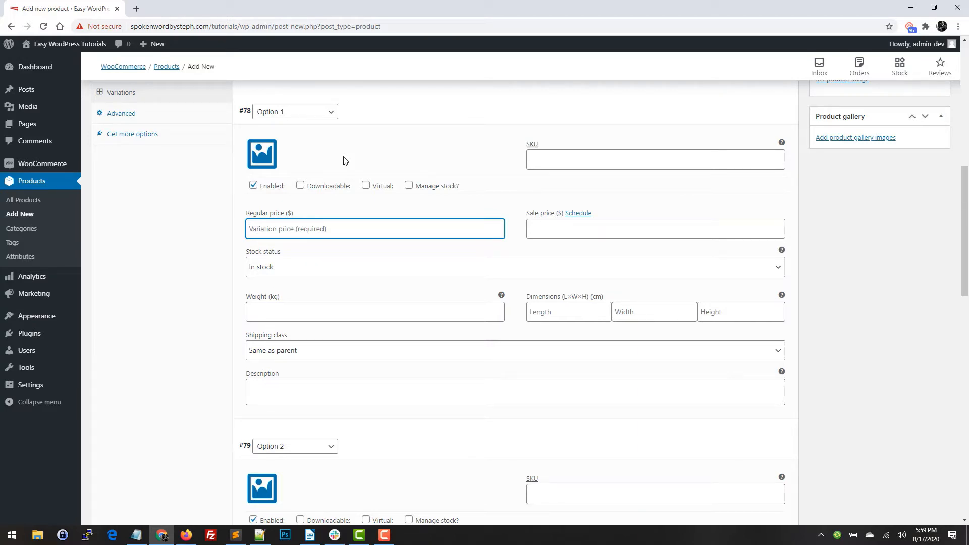
mouse_move(261, 154)
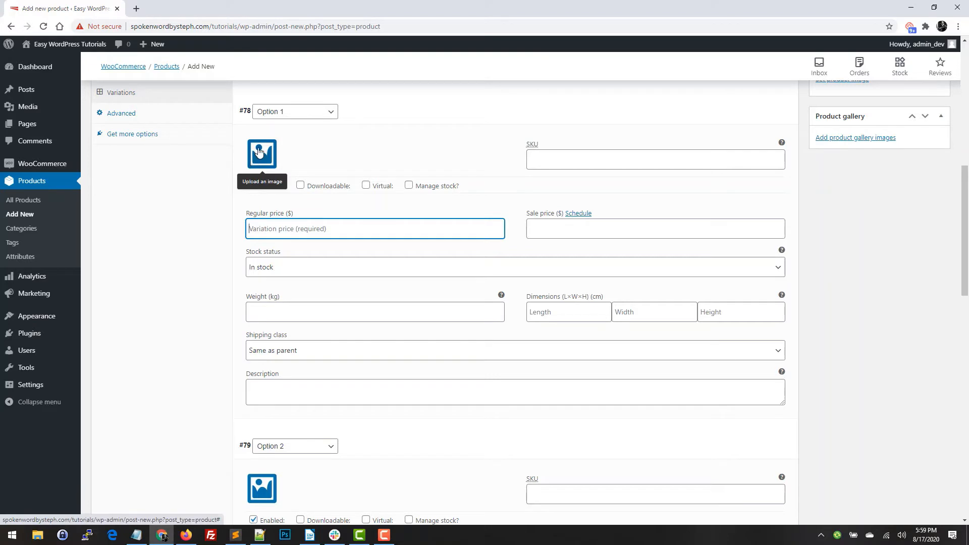
scroll(down, 3)
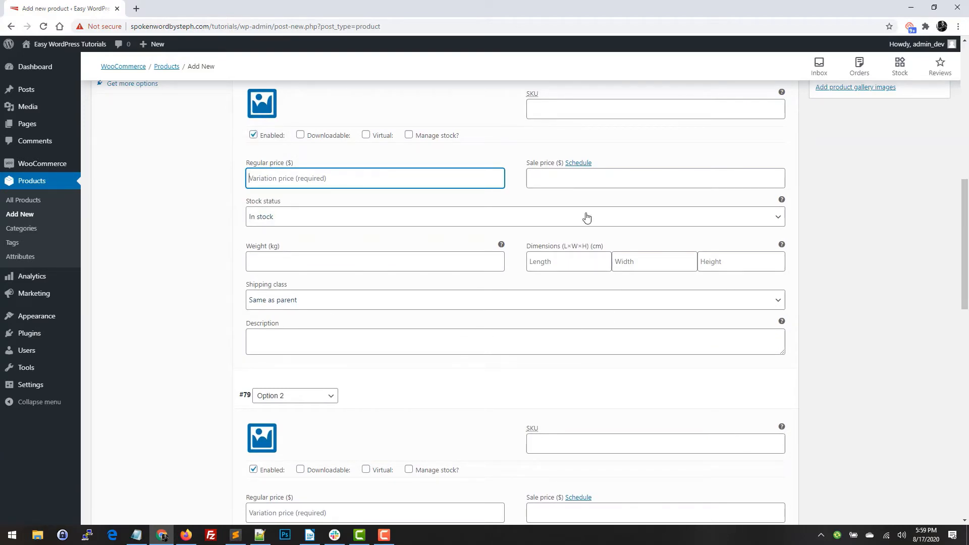
scroll(down, 3)
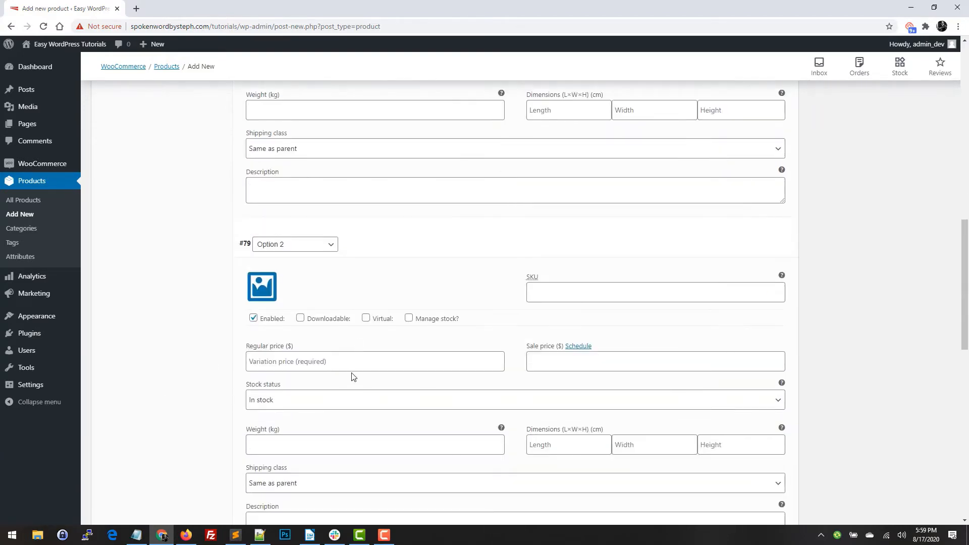
mouse_move(487, 407)
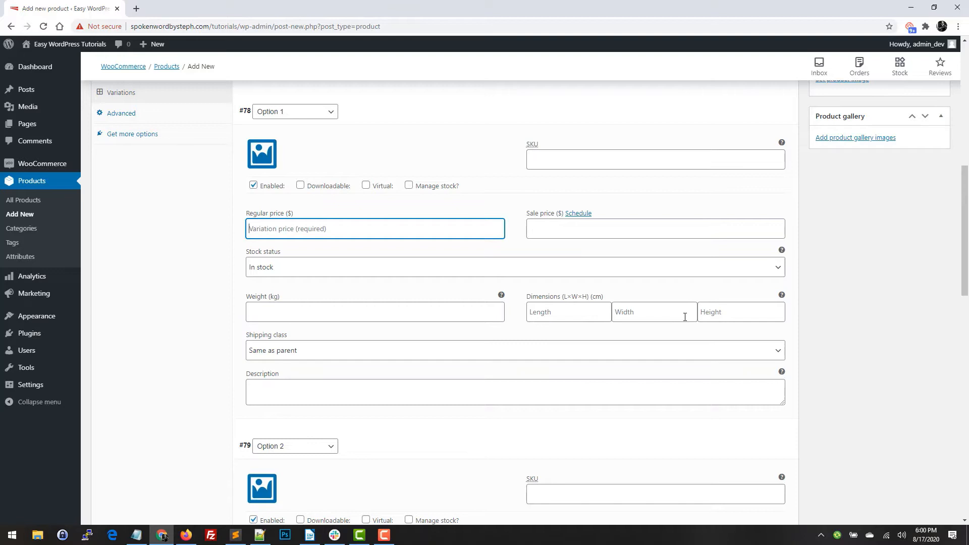
mouse_move(539, 340)
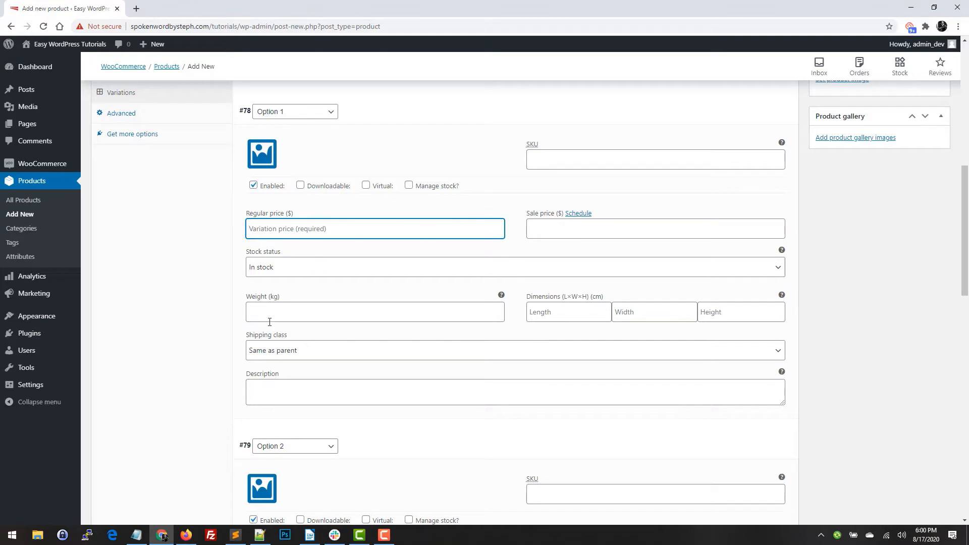
scroll(down, 3)
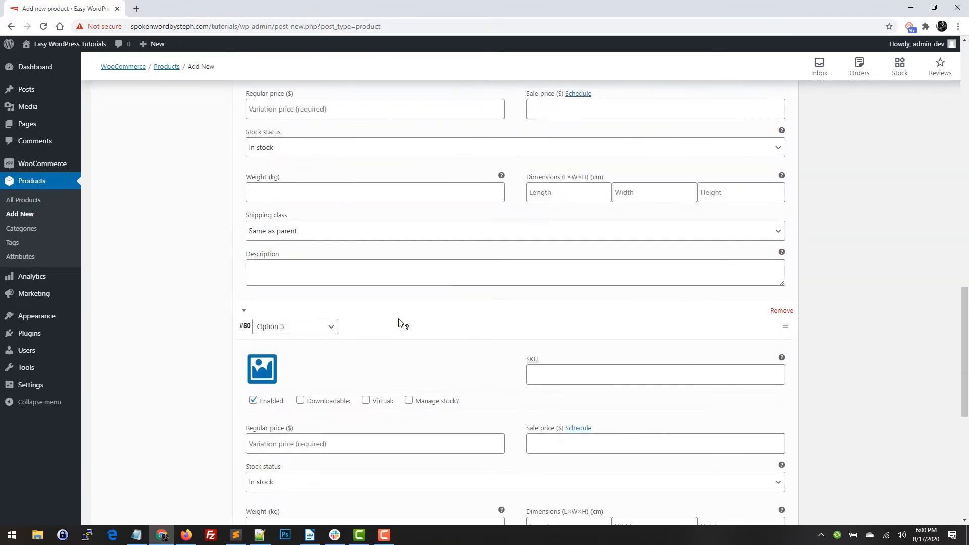
scroll(down, 3)
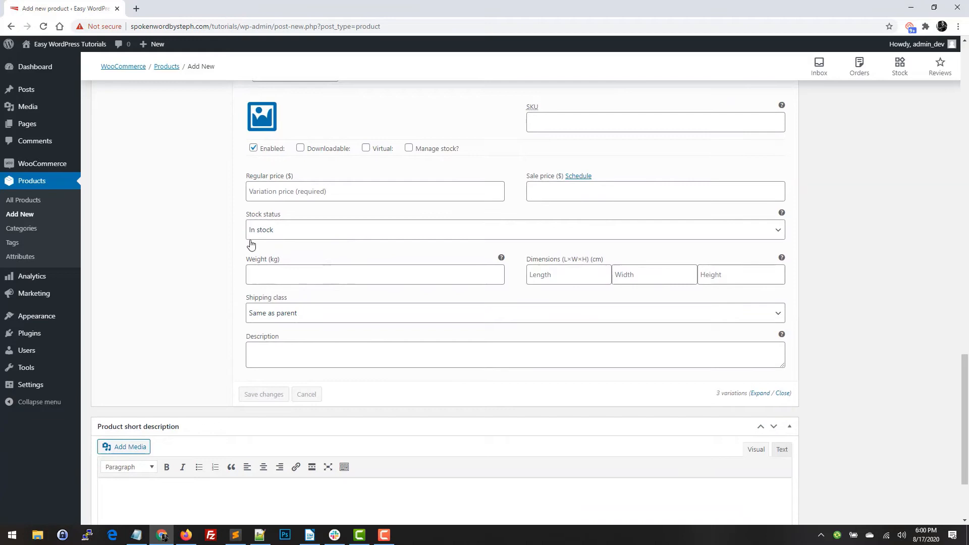
mouse_move(290, 409)
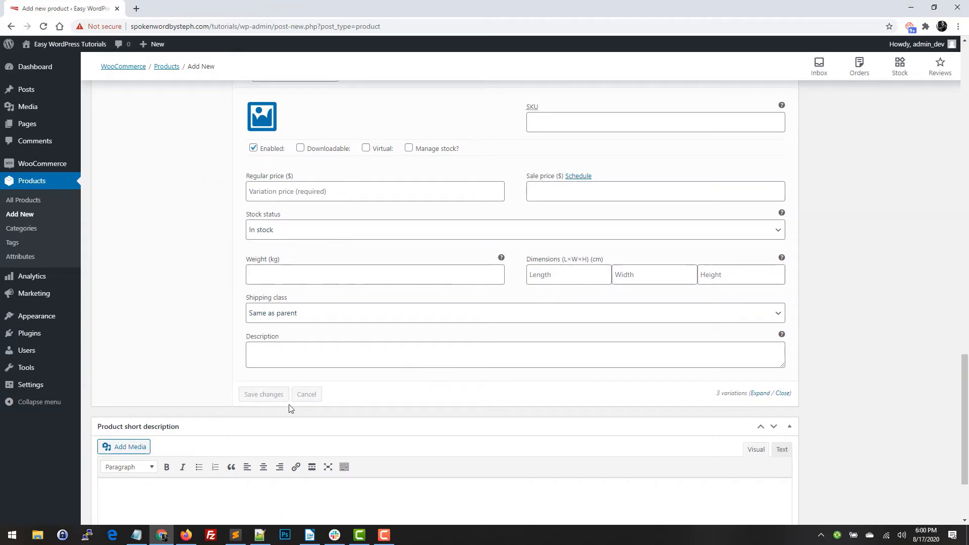
scroll(down, 3)
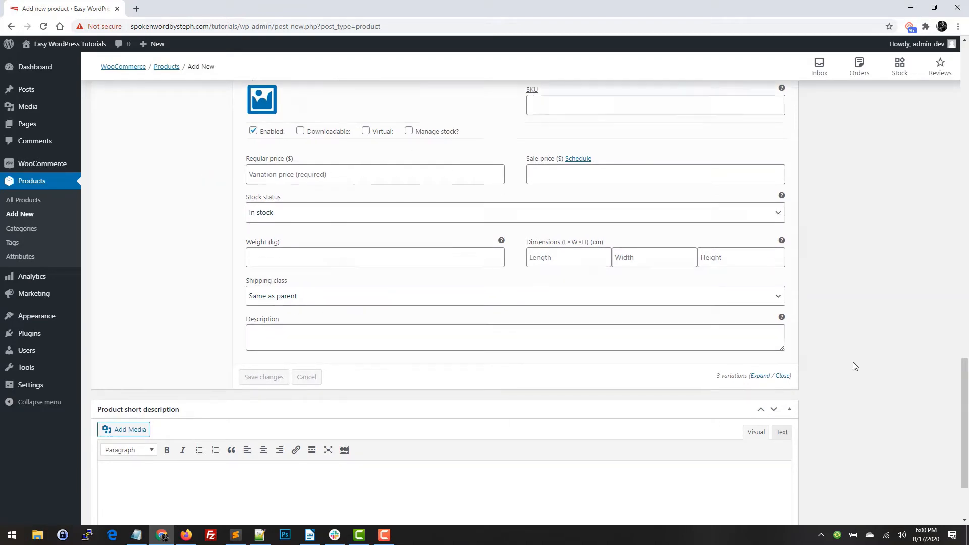
scroll(down, 3)
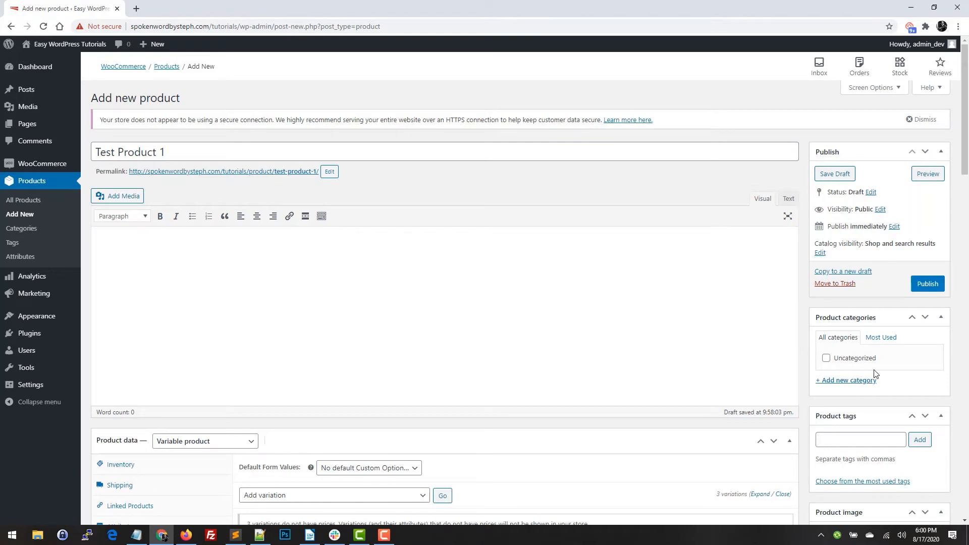
scroll(down, 3)
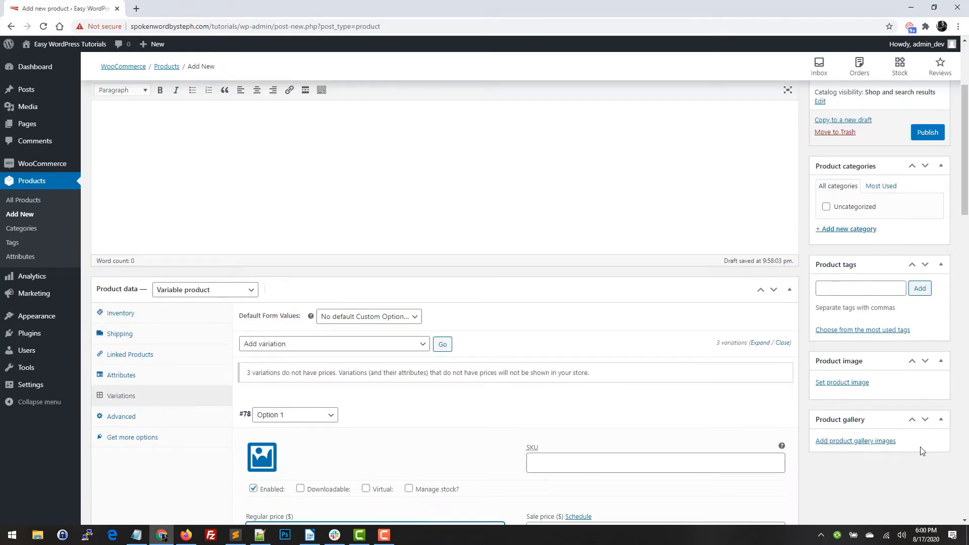
scroll(up, 3)
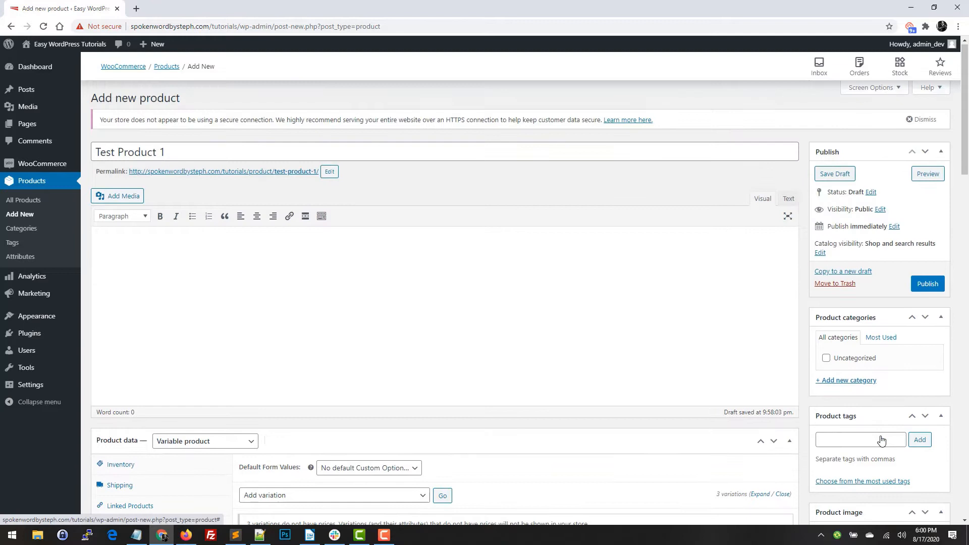
mouse_move(878, 302)
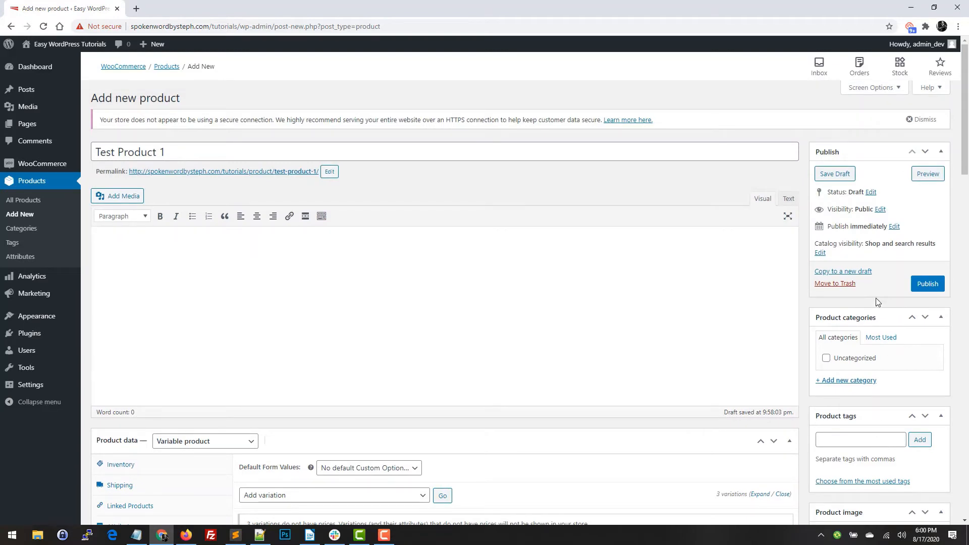
mouse_move(751, 257)
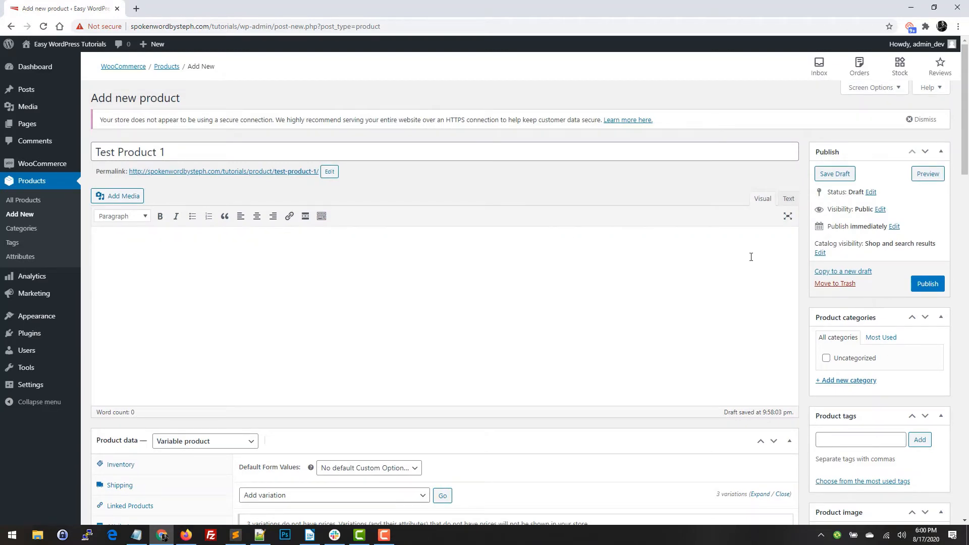
Move Test Product 1 to the Trash and go to the store-wide product Attributes page
click(835, 284)
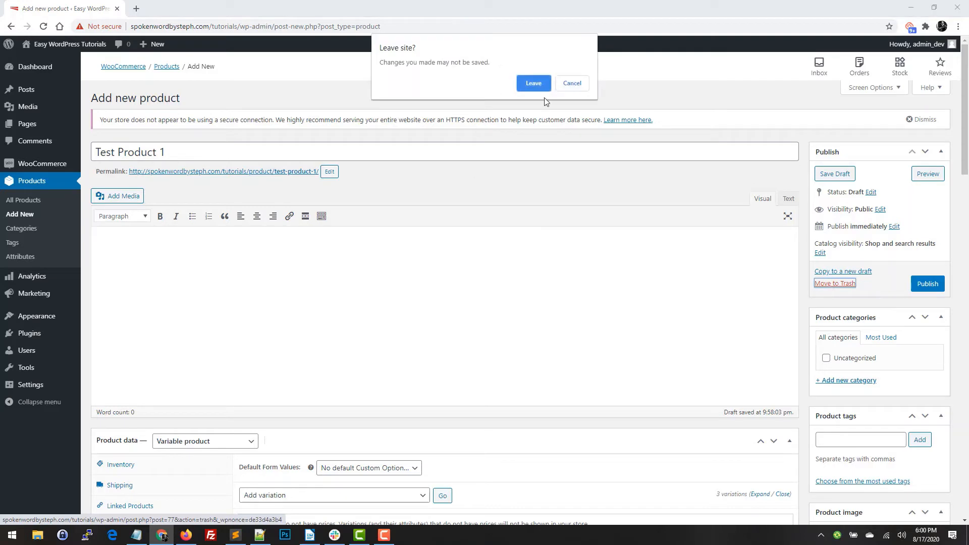
click(534, 83)
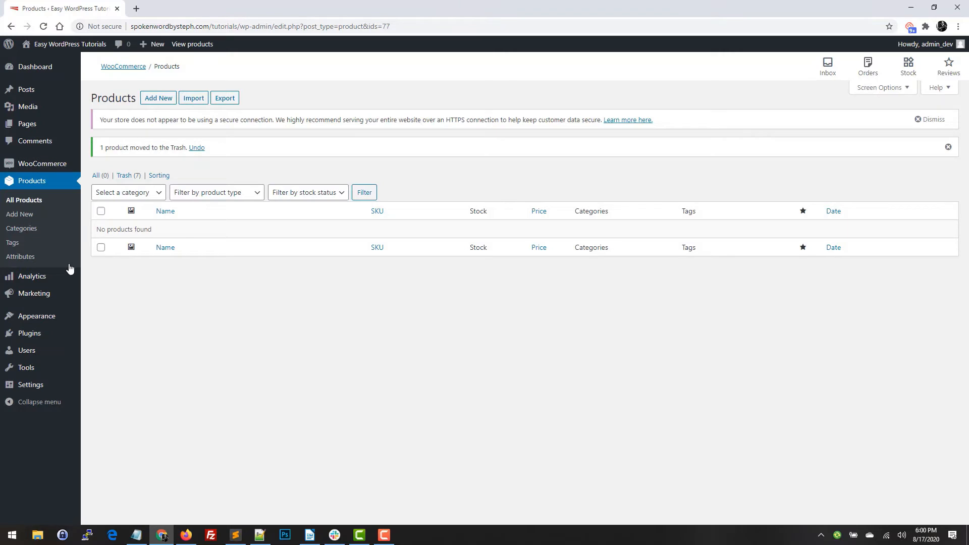
click(20, 256)
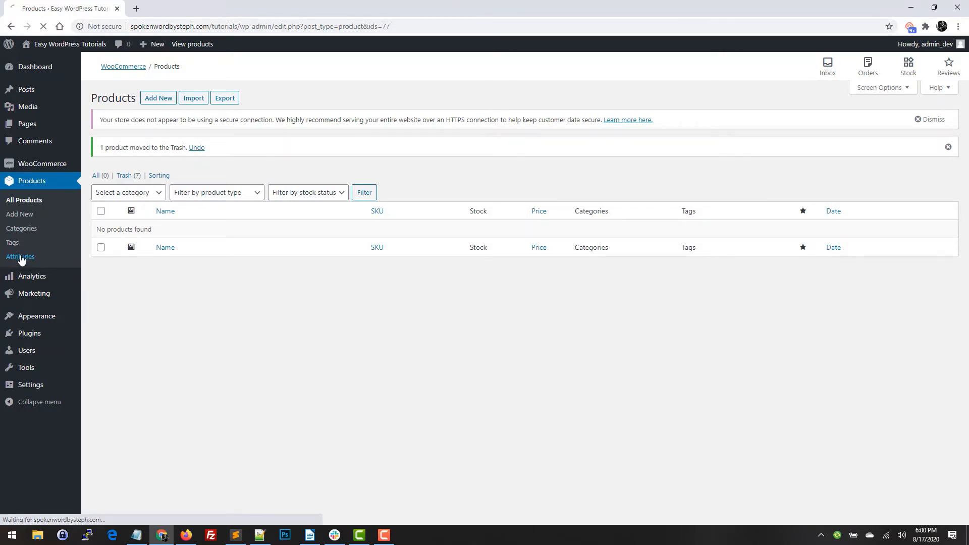
click(20, 256)
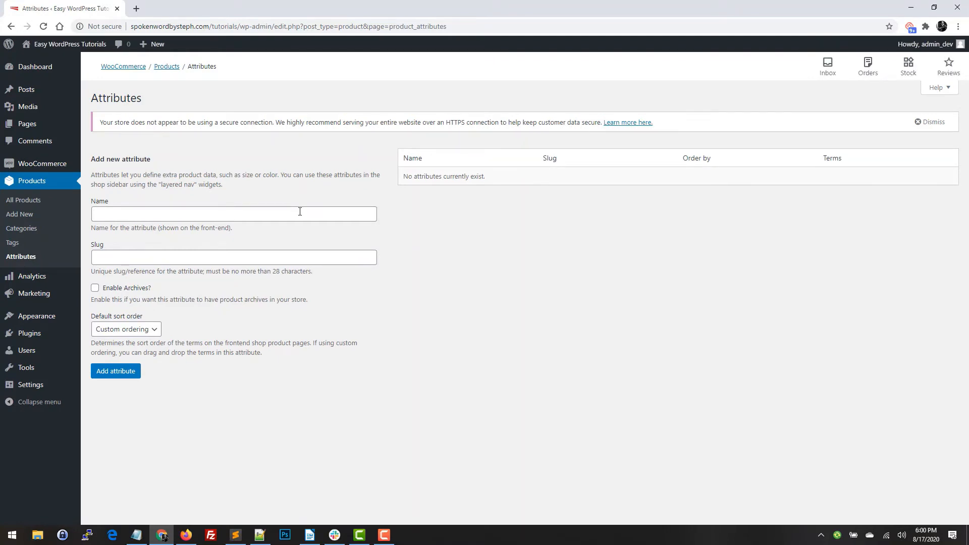
Add global attributes Color, Size and Style from the Attributes page
click(234, 214)
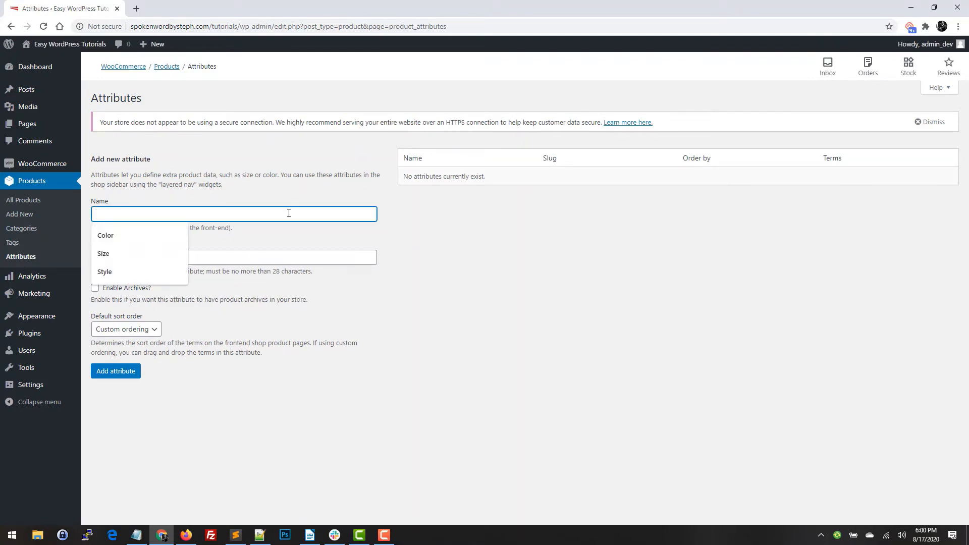
click(106, 236)
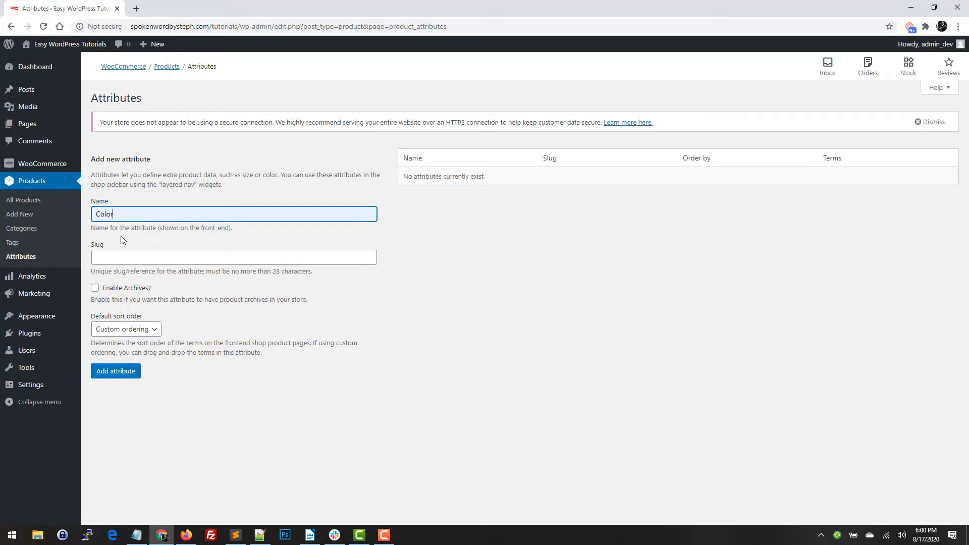
click(116, 371)
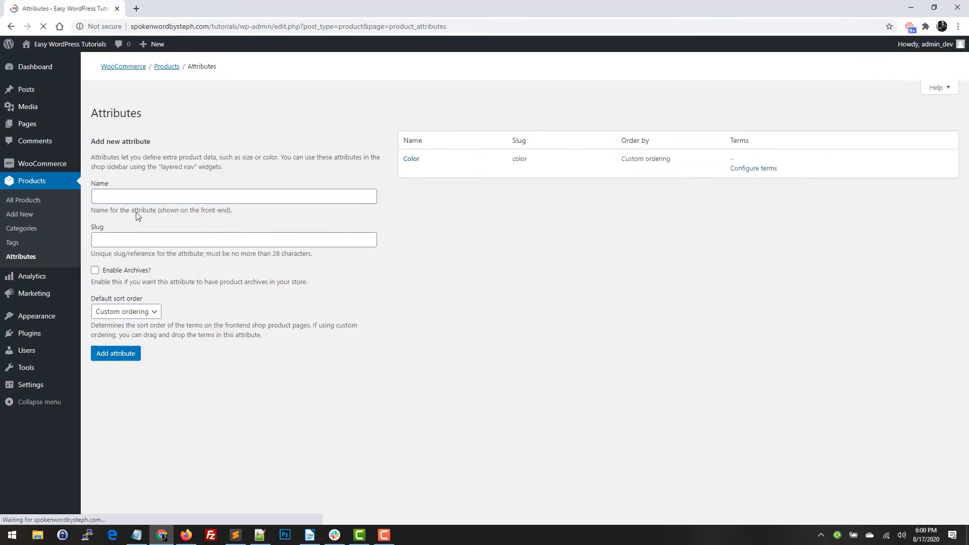
text(Siz)
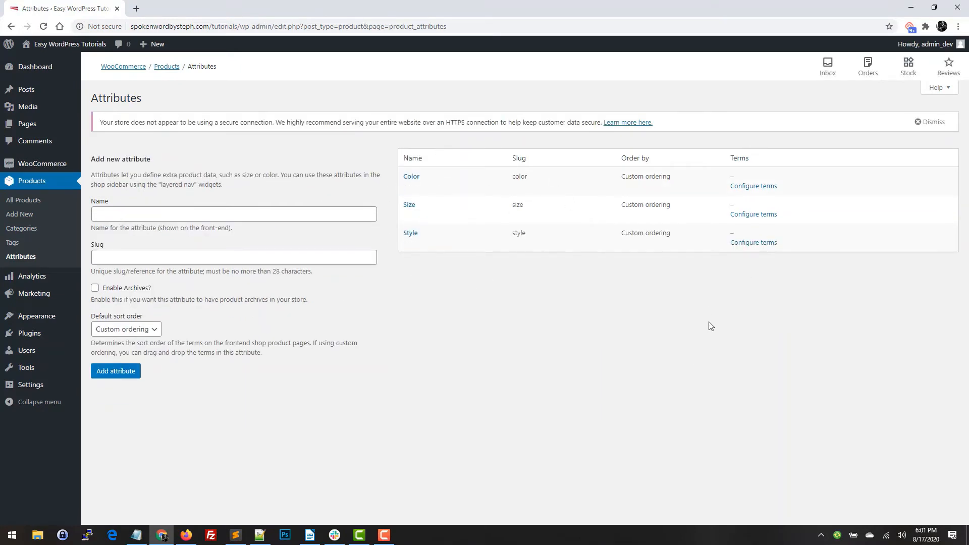
mouse_move(752, 189)
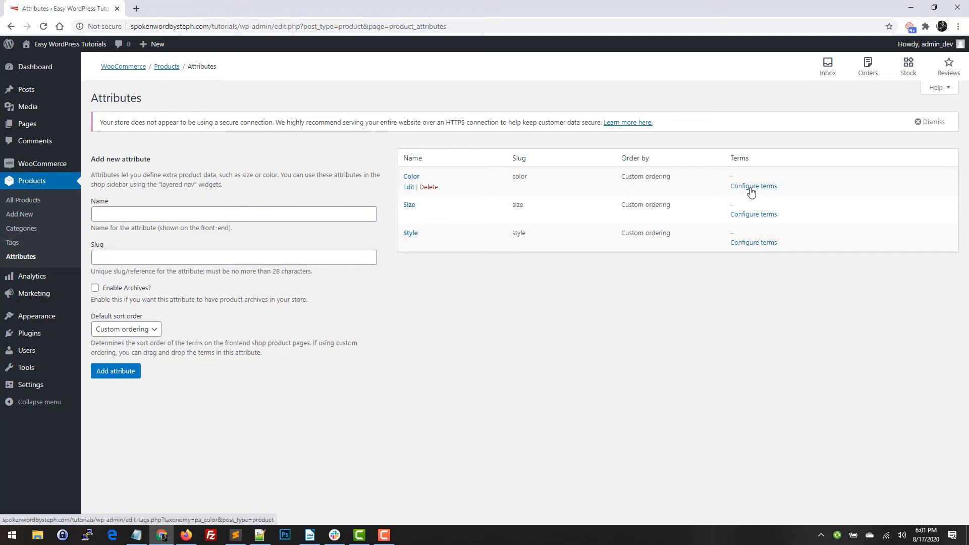
Configure Color's terms, adding Red among Blue, Green and Yellow, then return to Attributes
click(753, 186)
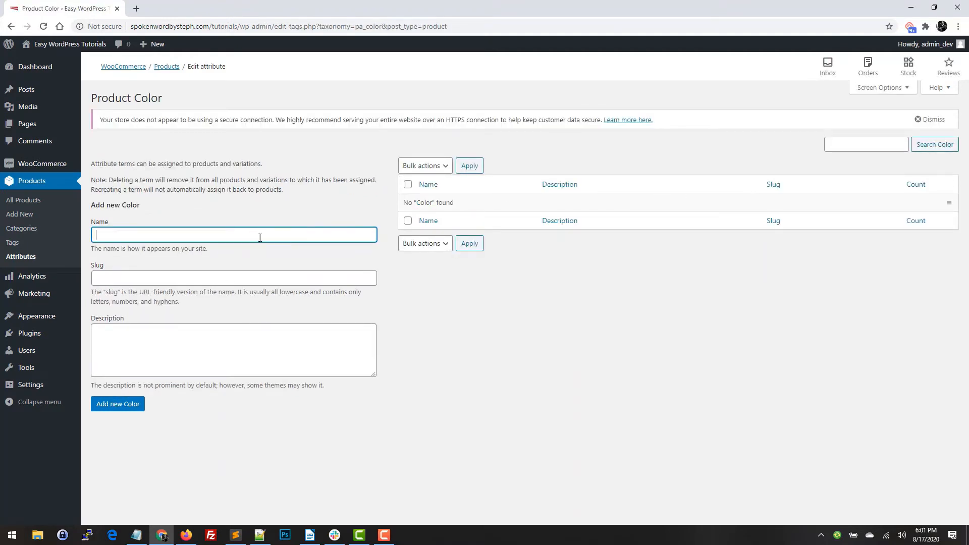
mouse_move(195, 234)
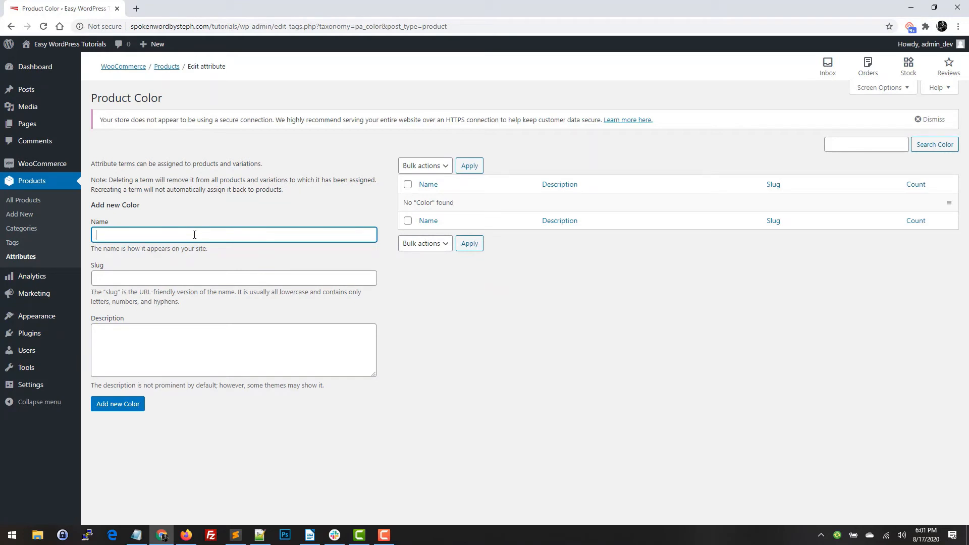
text(Re)
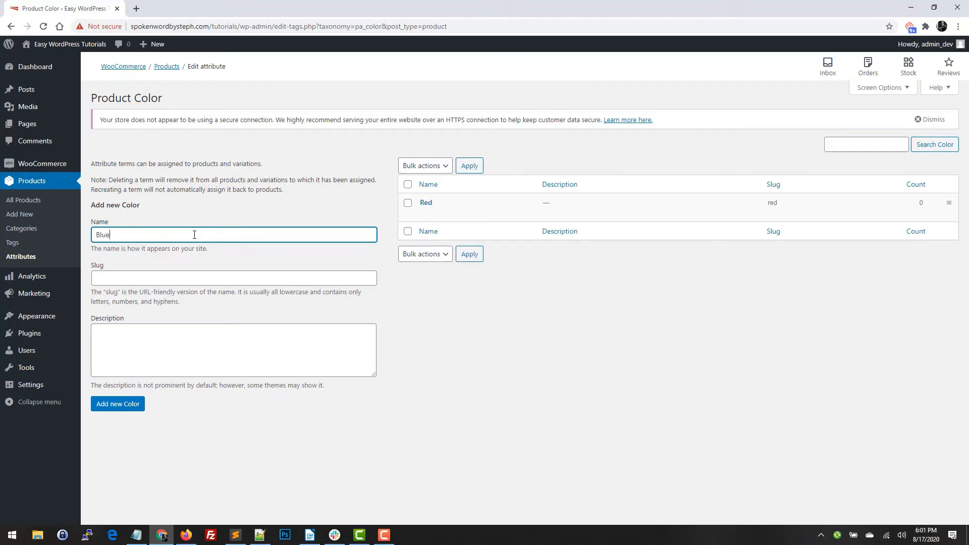
click(117, 404)
text(Yello)
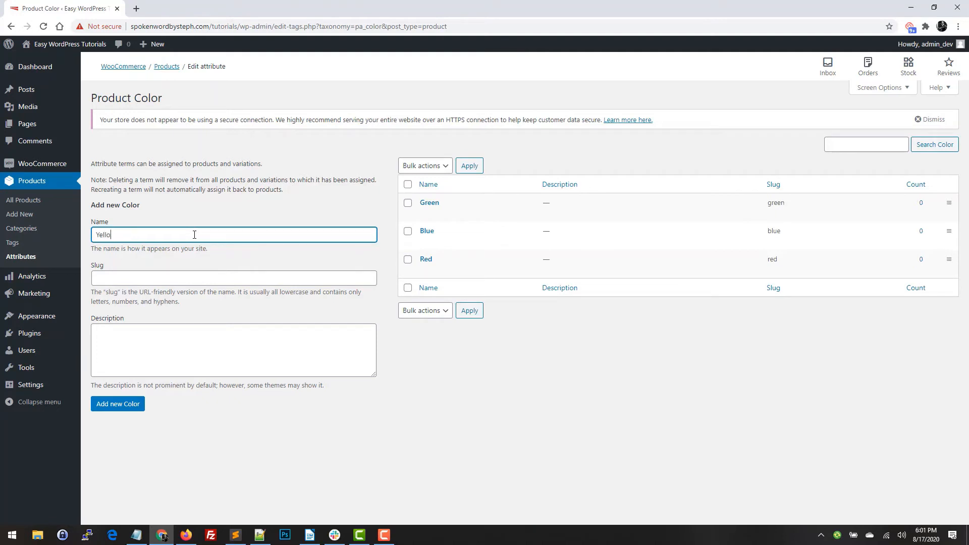
click(117, 404)
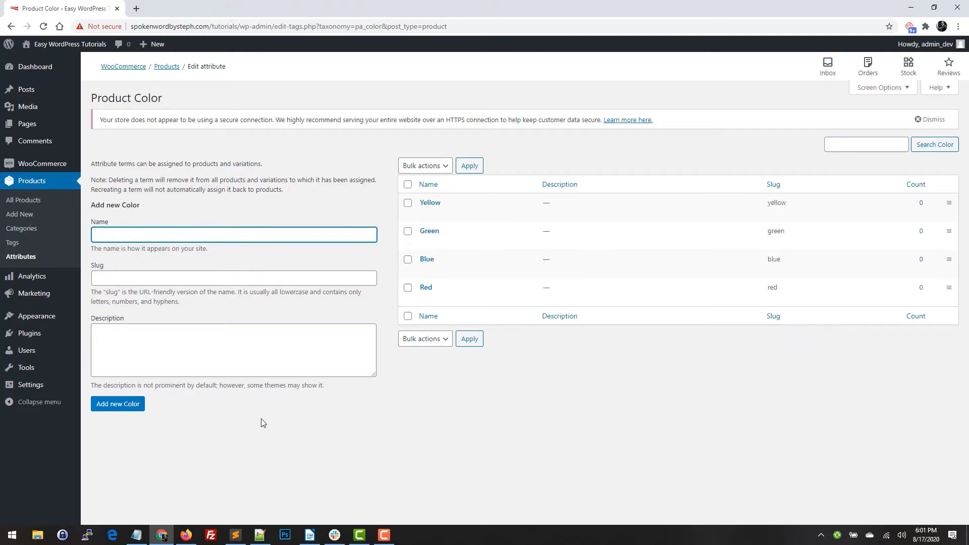
mouse_move(427, 259)
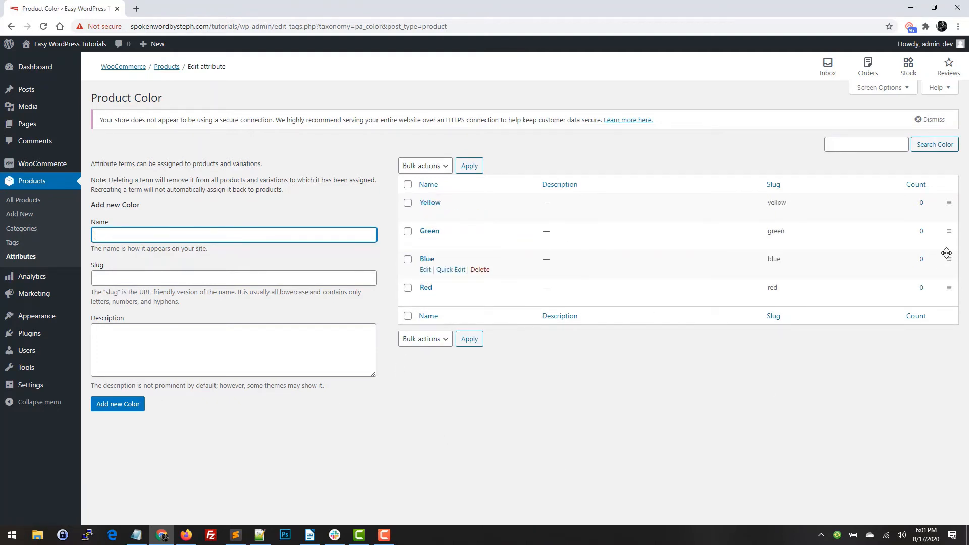
mouse_move(951, 262)
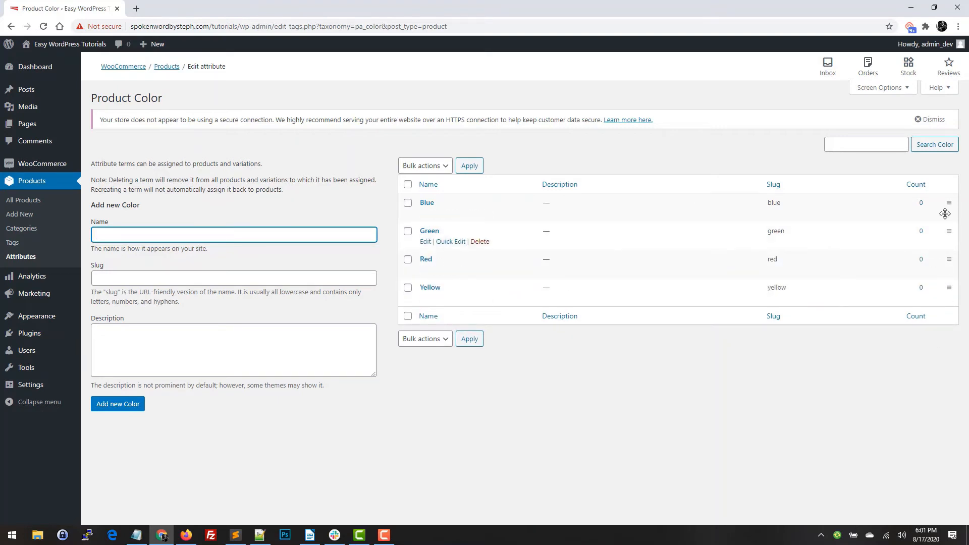
mouse_move(23, 300)
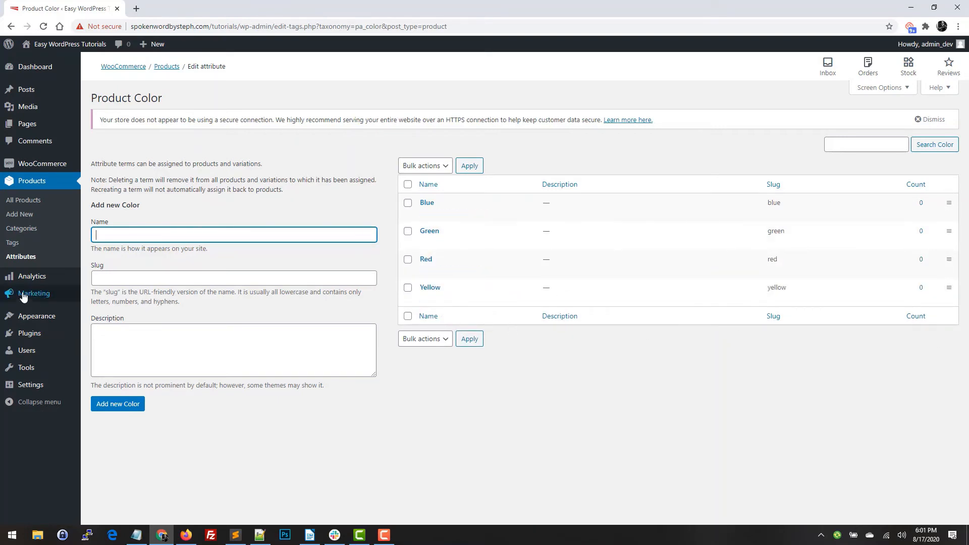
click(21, 257)
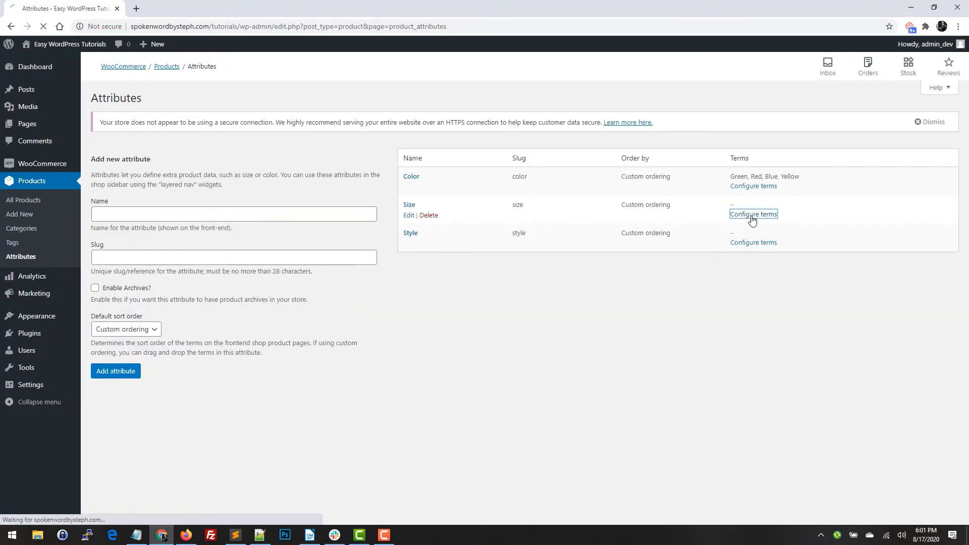
Give Size the terms Small, Medium and Large, reordered to that sequence
click(753, 214)
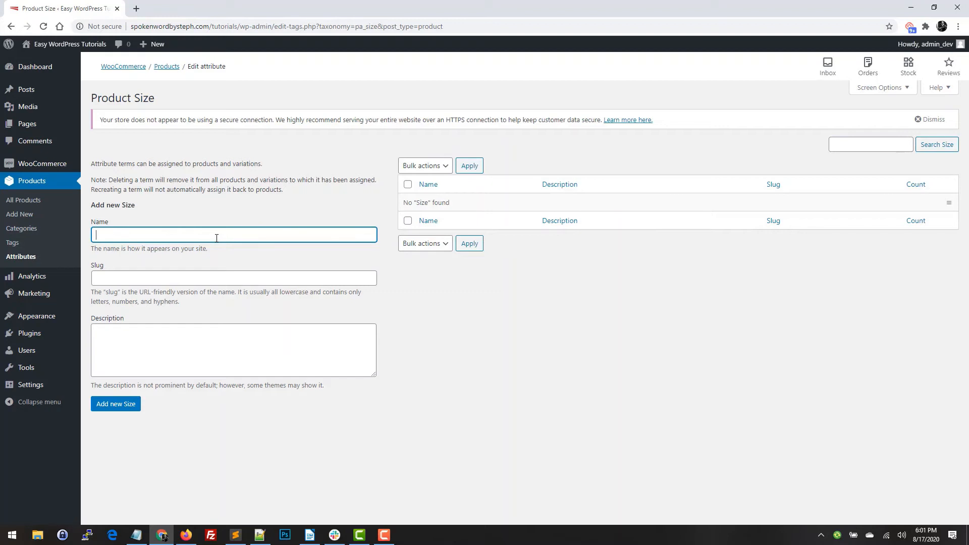
text(Small)
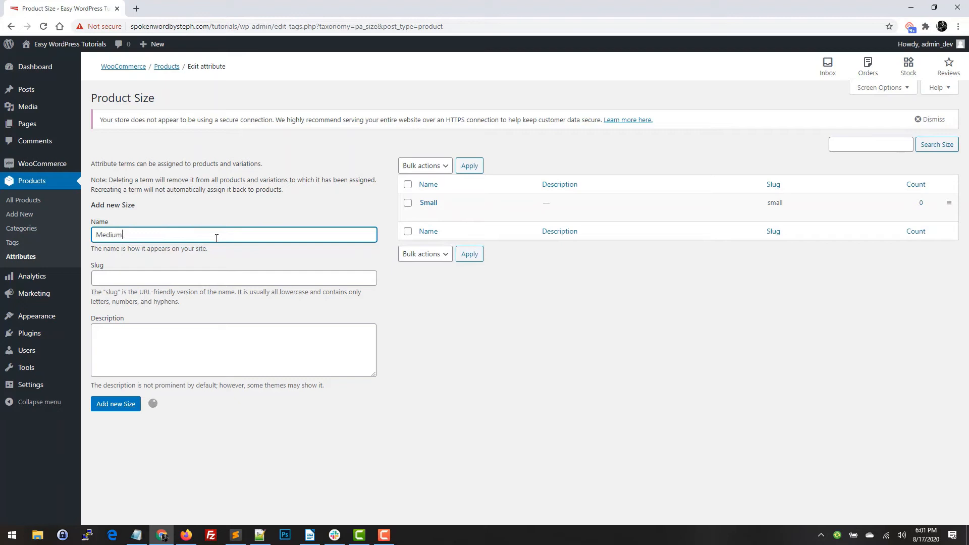
click(116, 404)
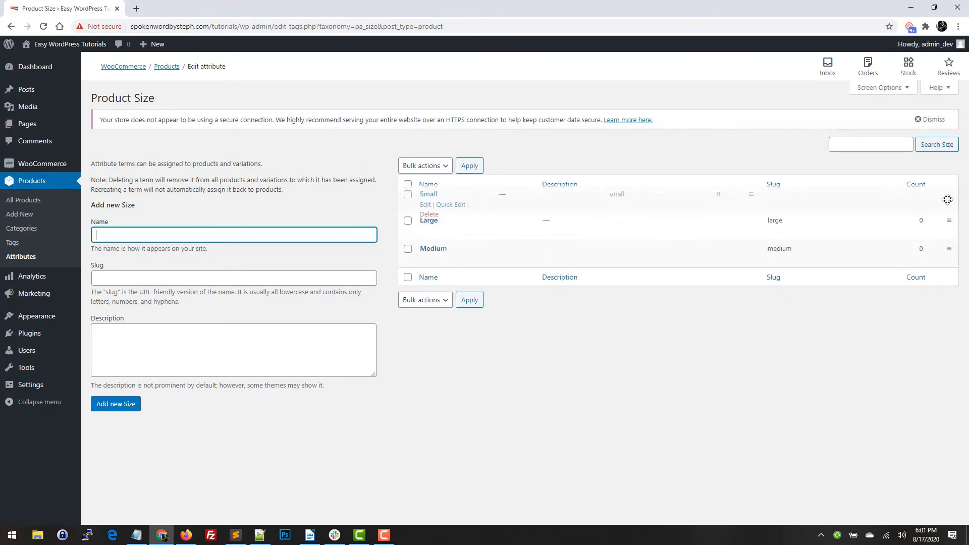
drag(948, 200, 948, 258)
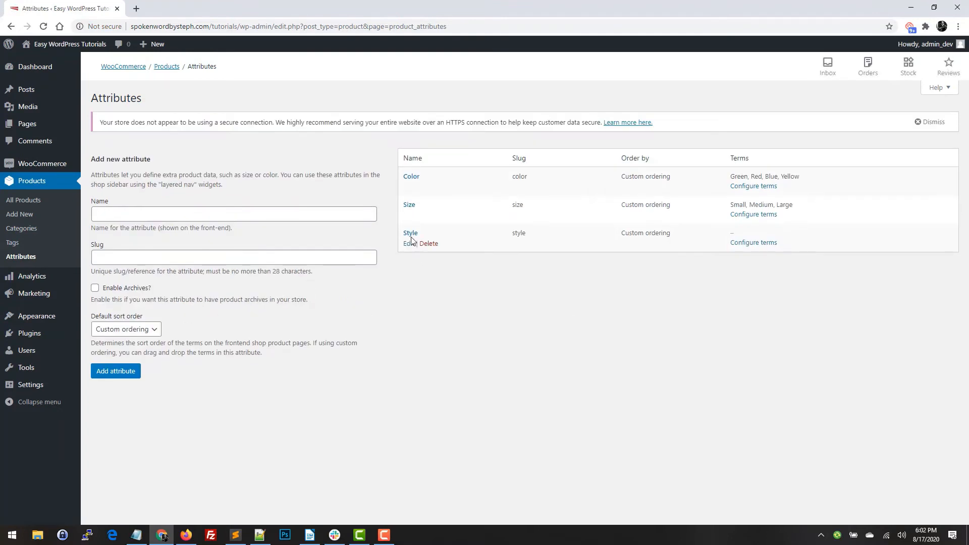
Give Style the terms V Neck and Crew Neck
click(754, 243)
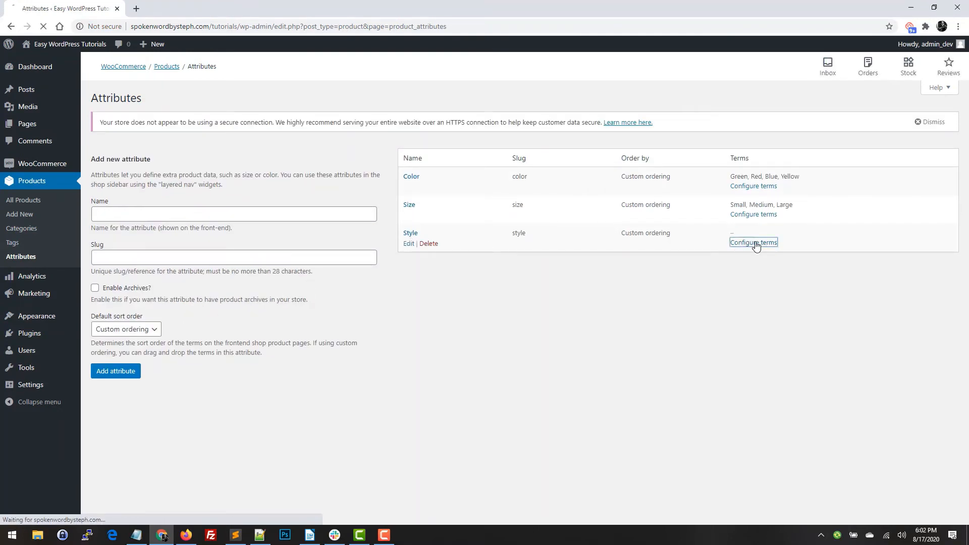
click(754, 242)
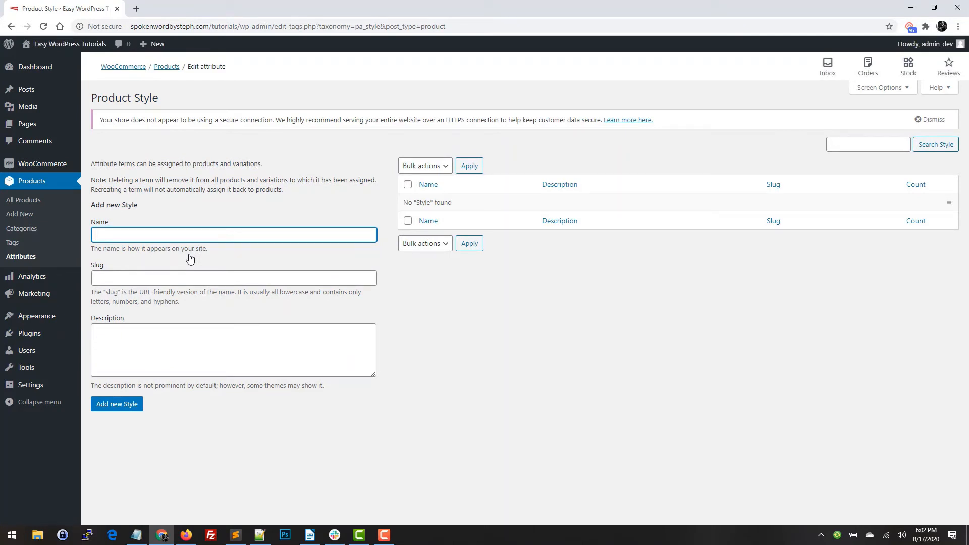
text(V Neck)
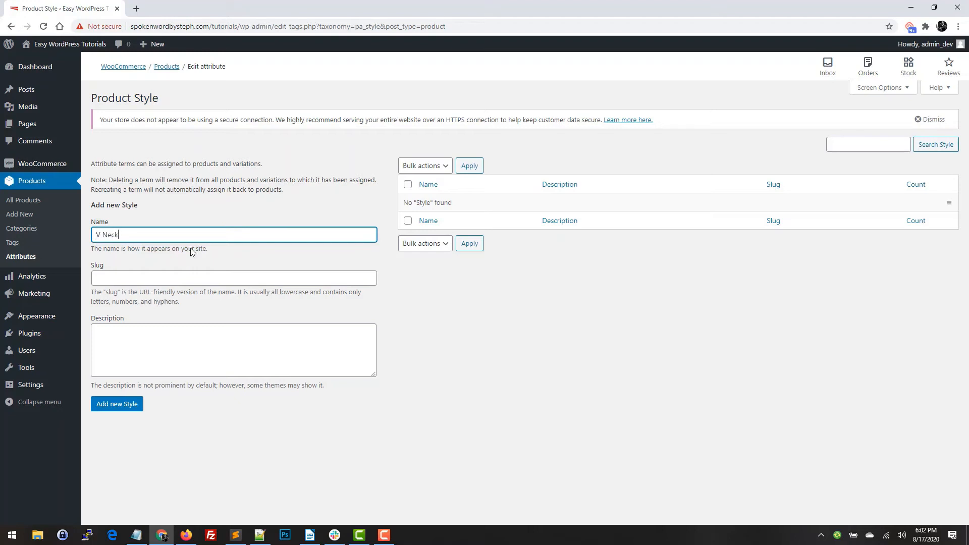
click(116, 404)
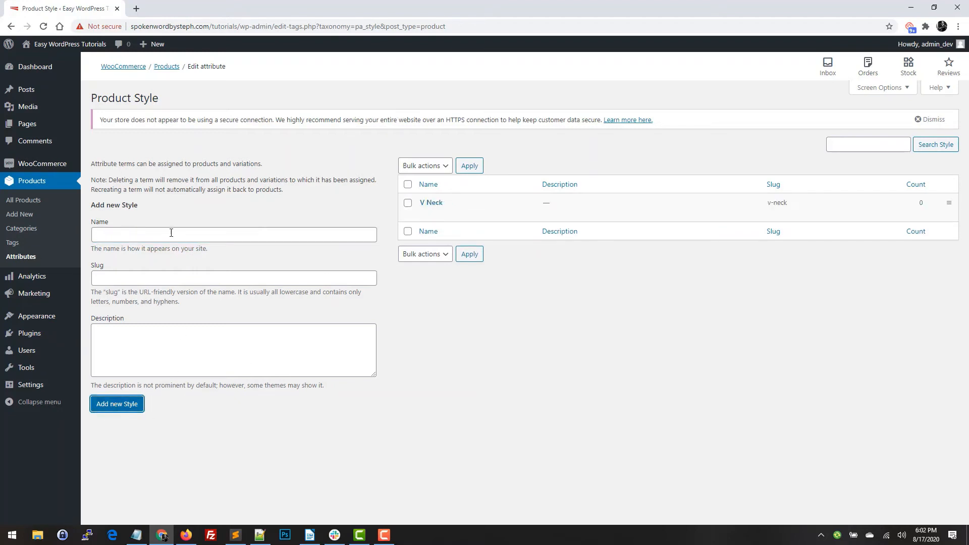
text(Crew Ne)
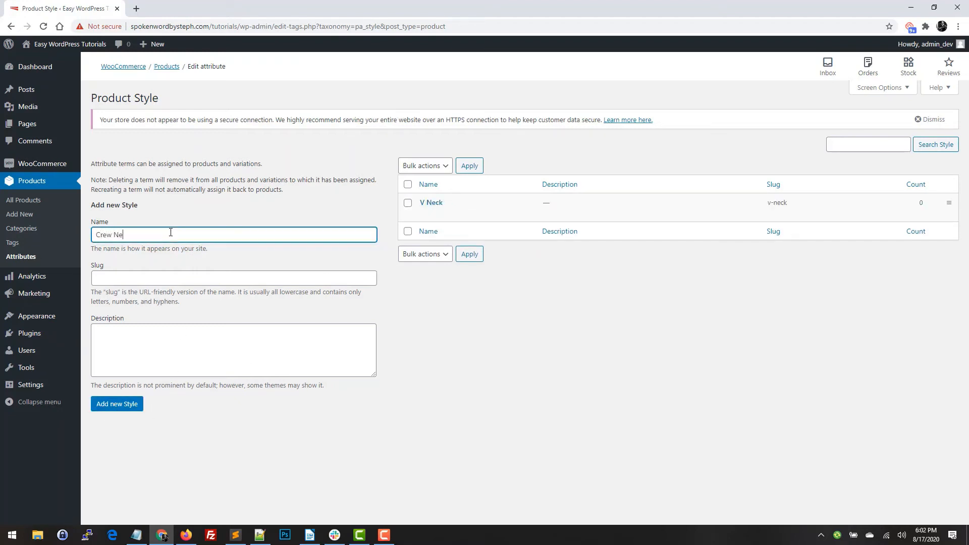
click(117, 404)
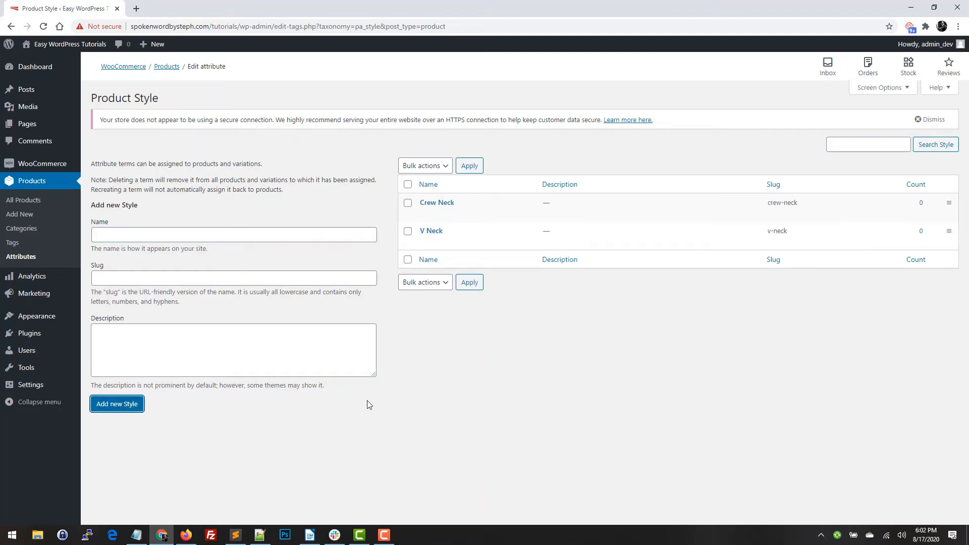
mouse_move(627, 387)
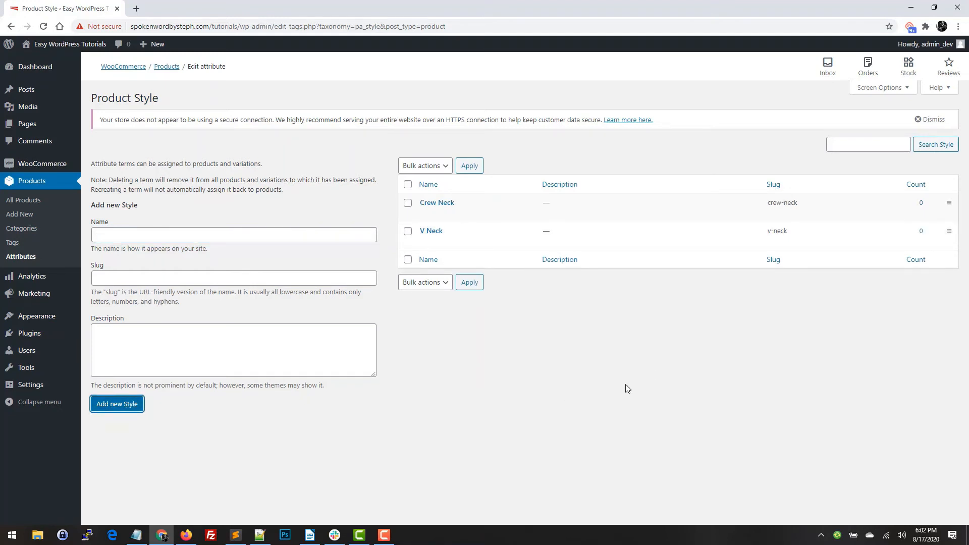
mouse_move(414, 343)
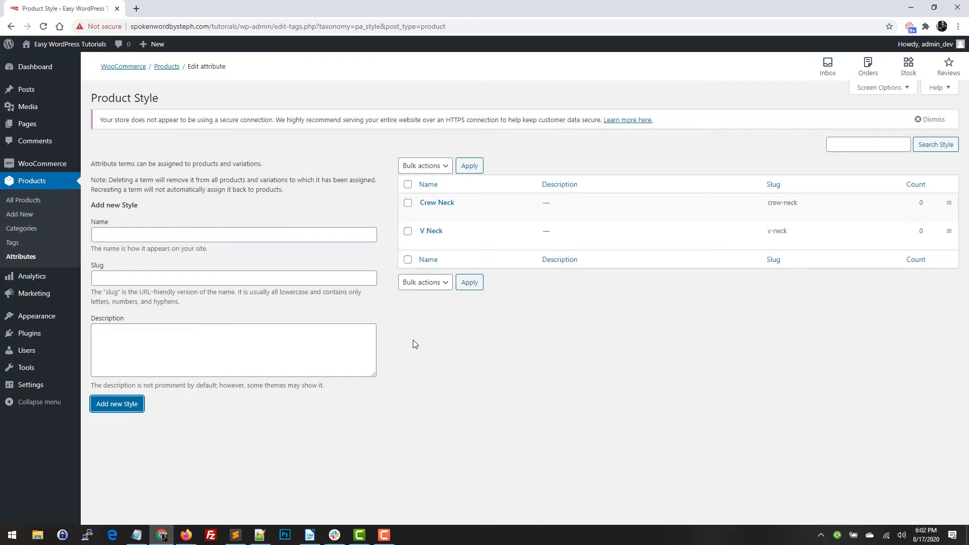
mouse_move(450, 316)
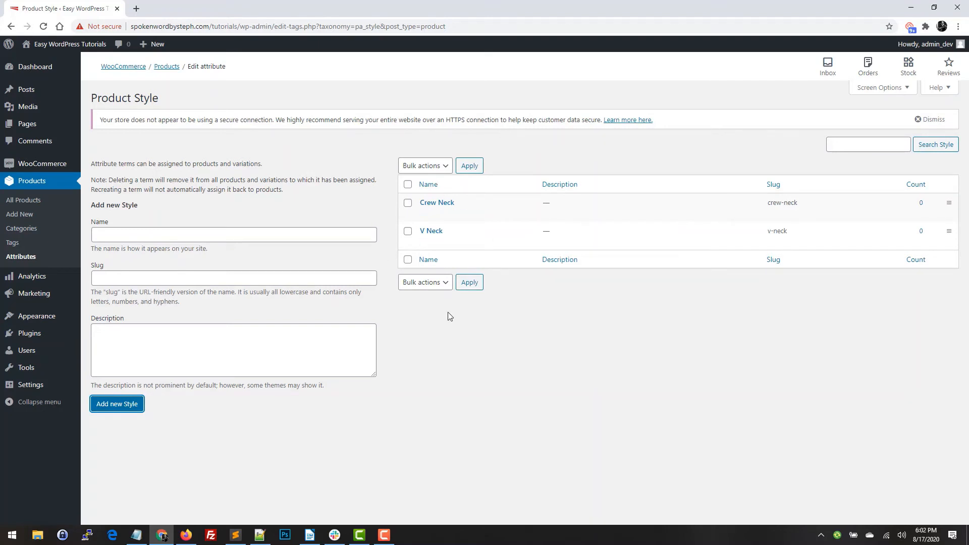
mouse_move(446, 319)
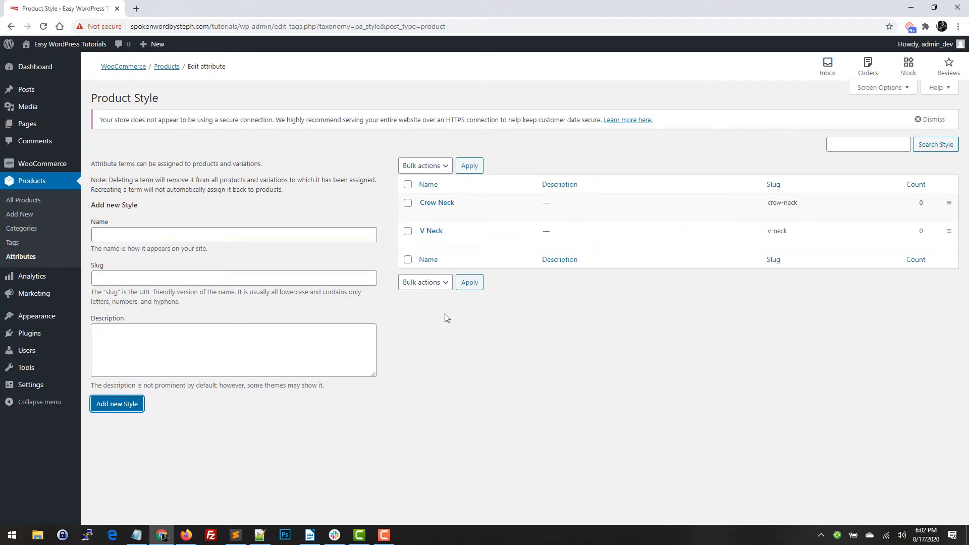
mouse_move(442, 327)
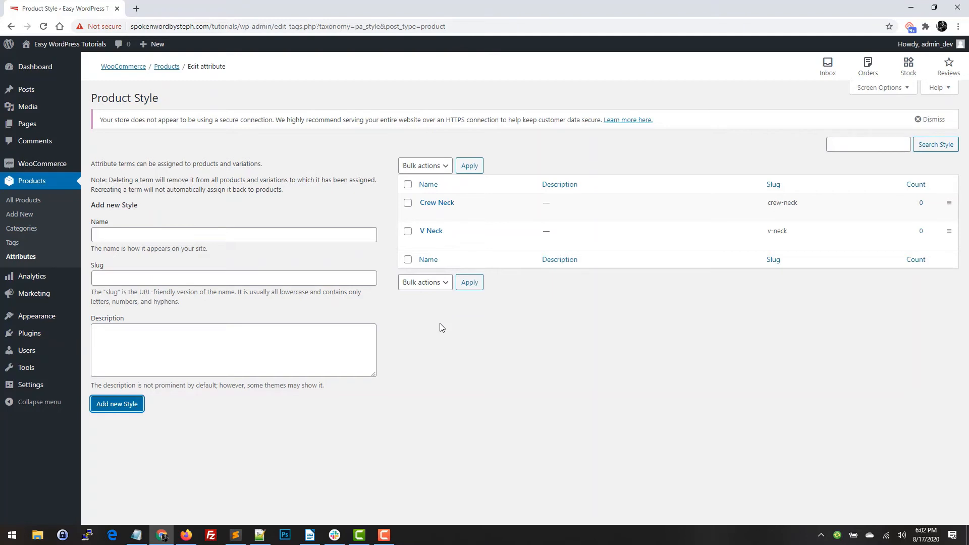
mouse_move(437, 203)
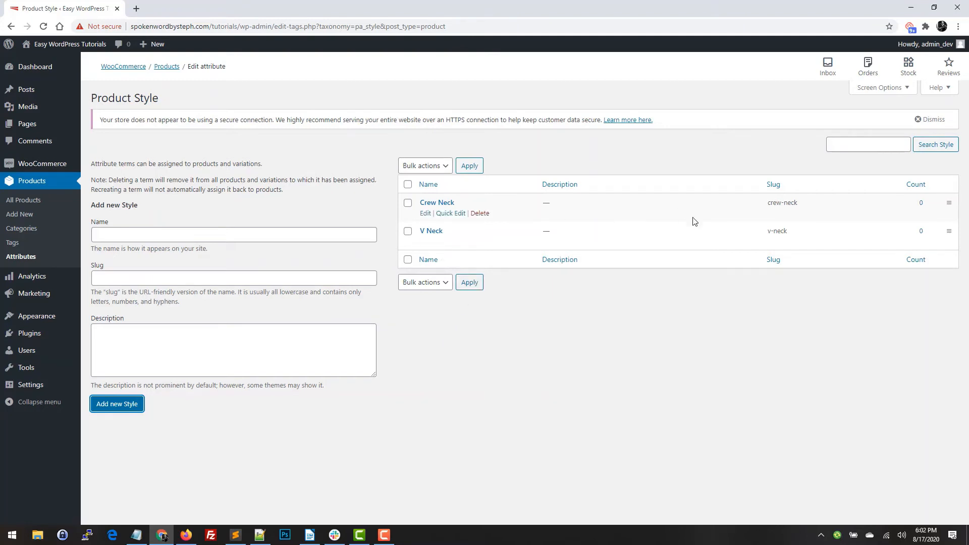
mouse_move(427, 242)
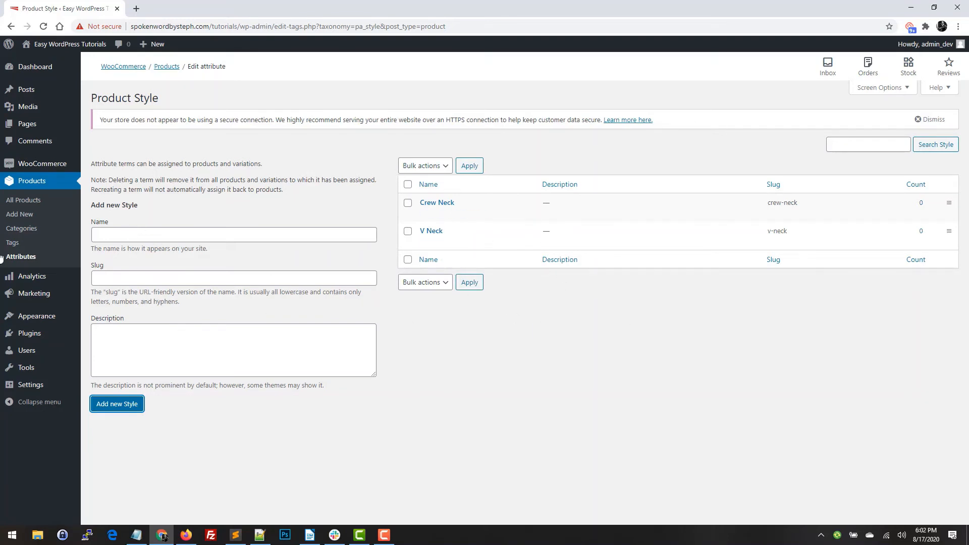
mouse_move(18, 262)
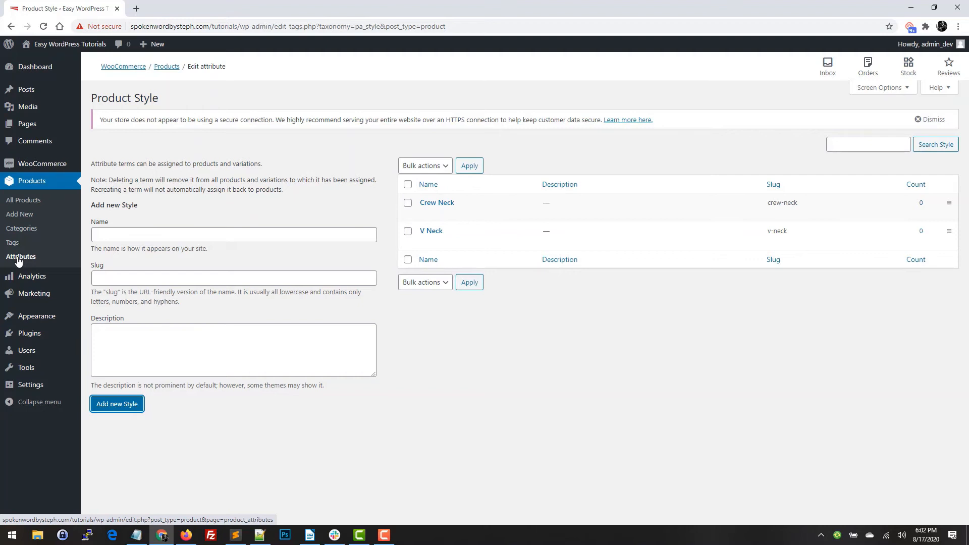
Start a new blank product via Products > Add New
click(20, 214)
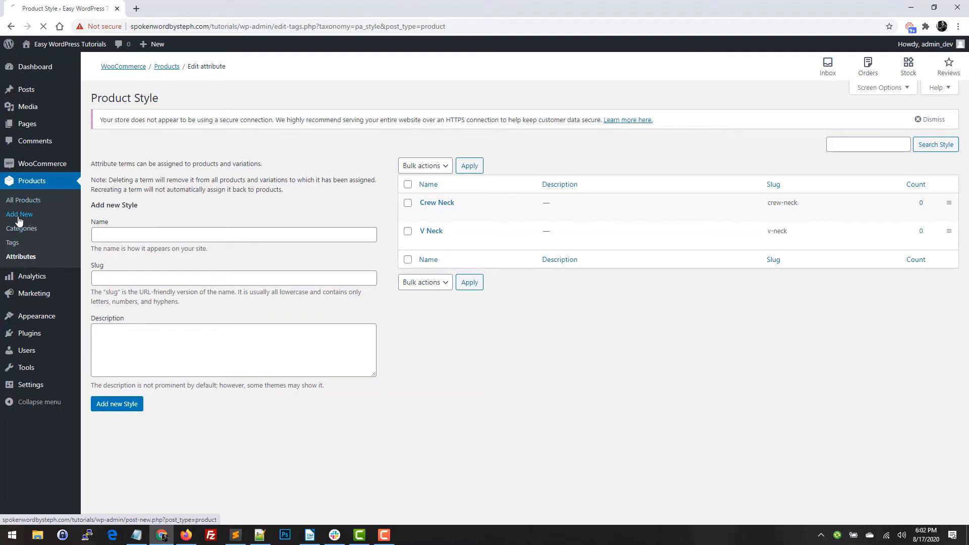
click(19, 214)
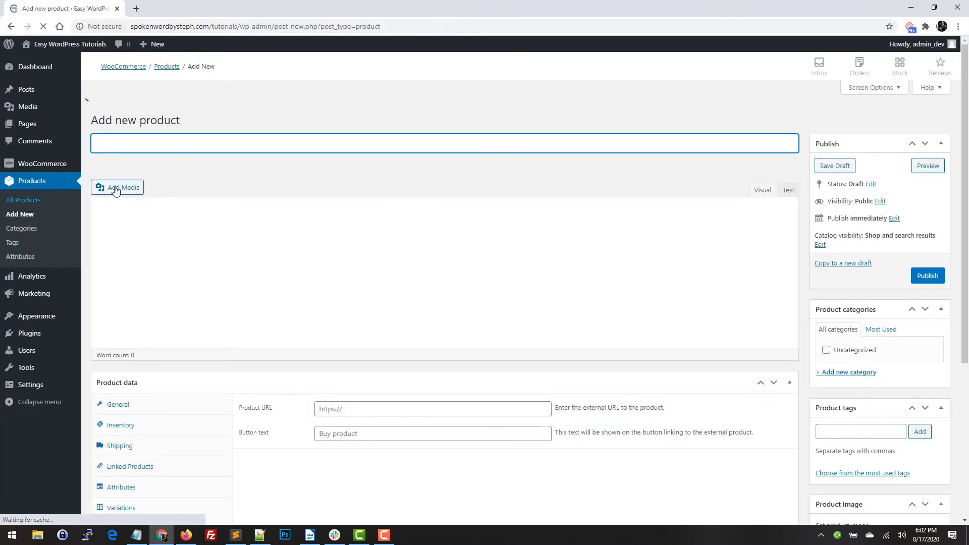
Name the product 'Test Prod' and set its product type to Variable product
text(Test Prod)
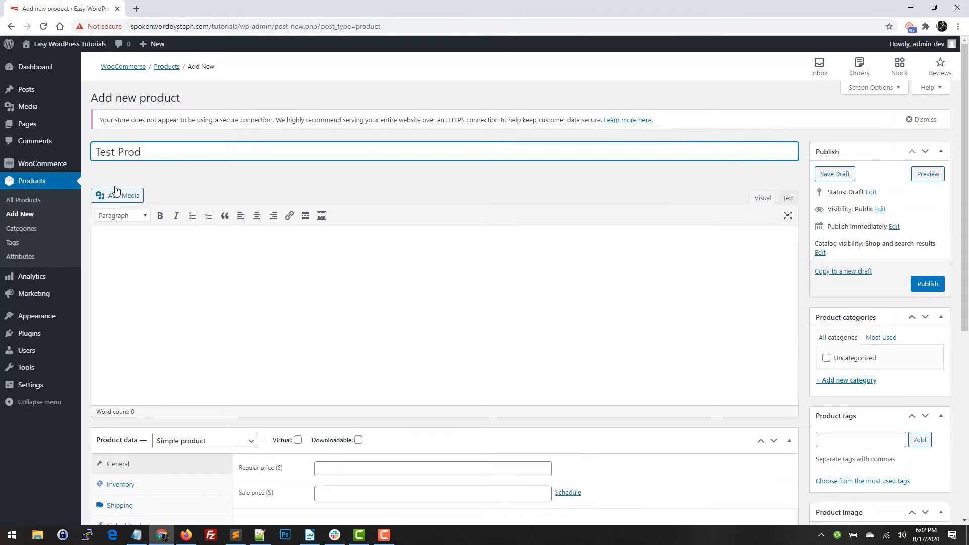
scroll(down, 3)
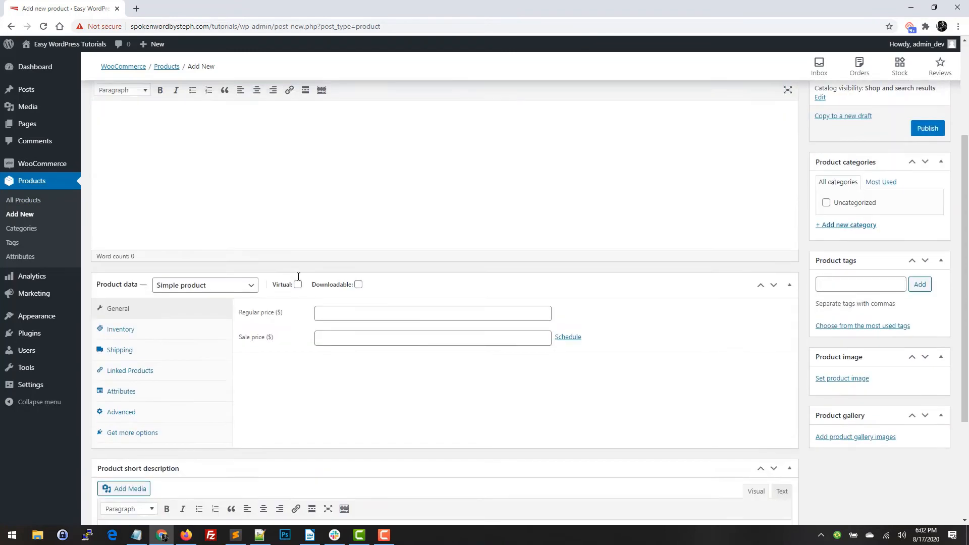
scroll(down, 3)
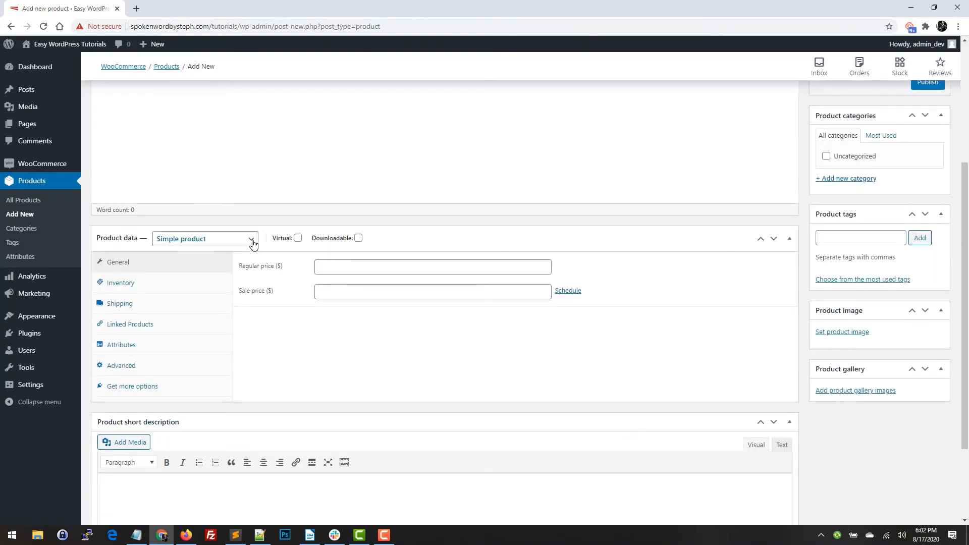
click(205, 238)
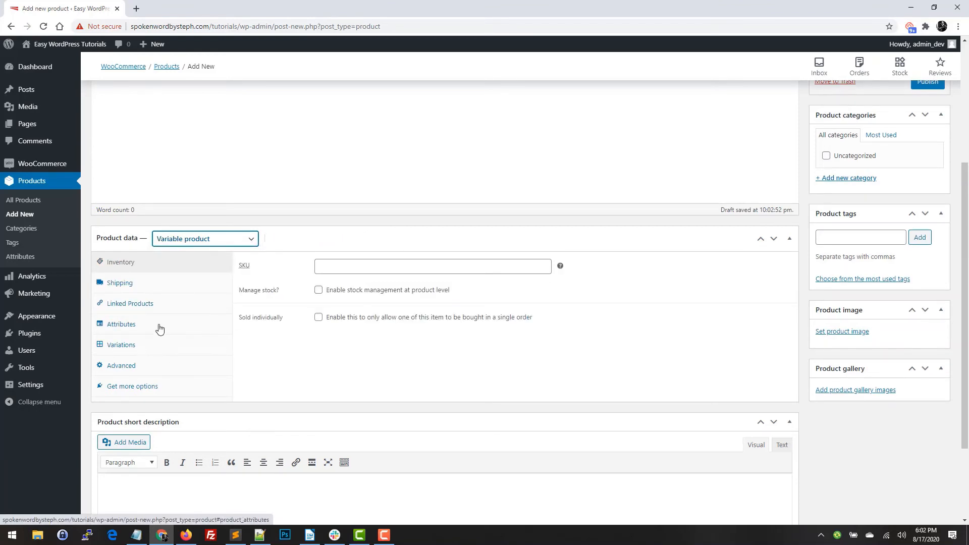
click(122, 324)
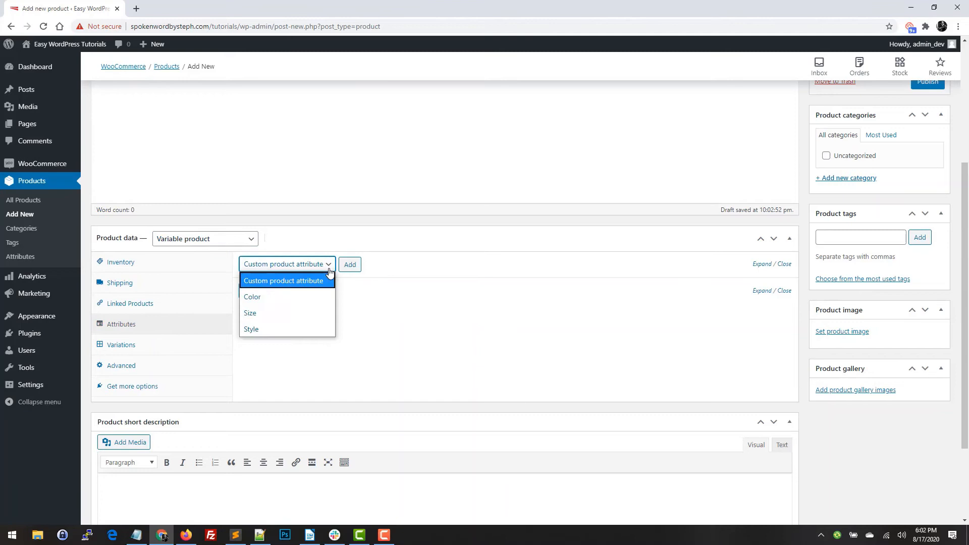
mouse_move(264, 303)
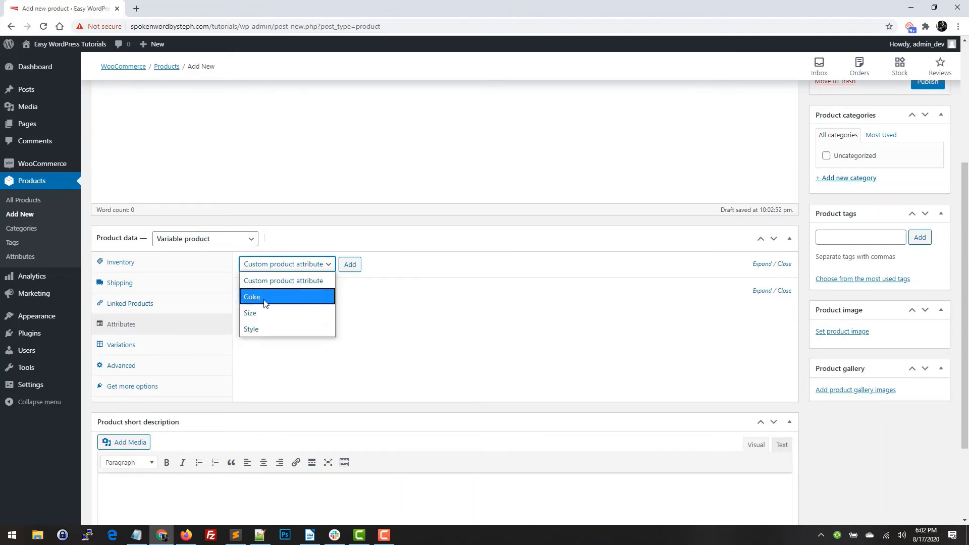
mouse_move(276, 300)
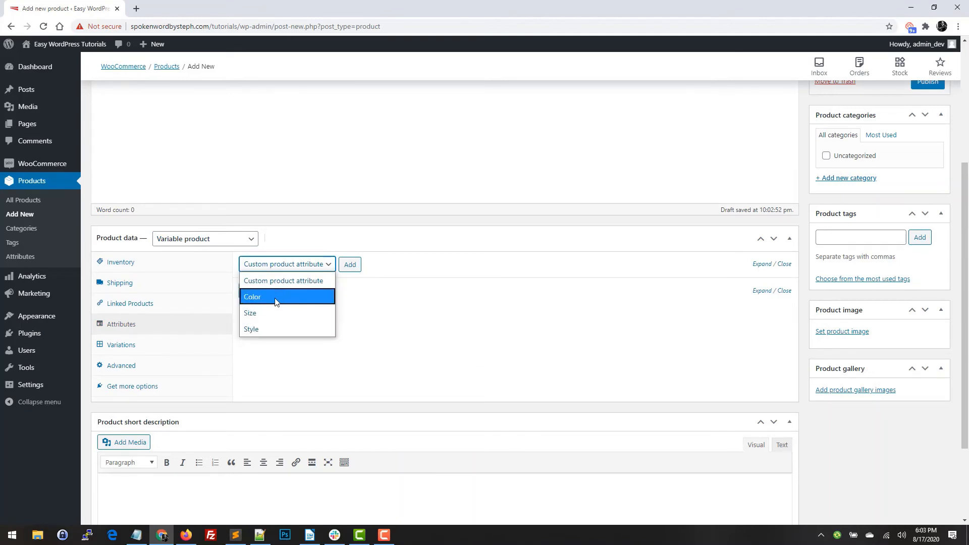
Add the Color, Size and Style attributes with all values, marked 'Used for variations', and save them
click(252, 297)
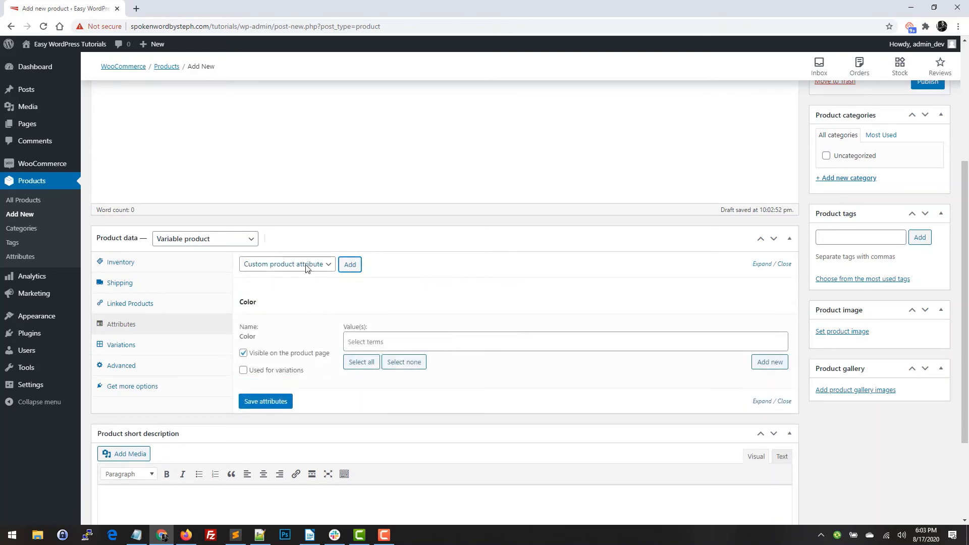
mouse_move(350, 269)
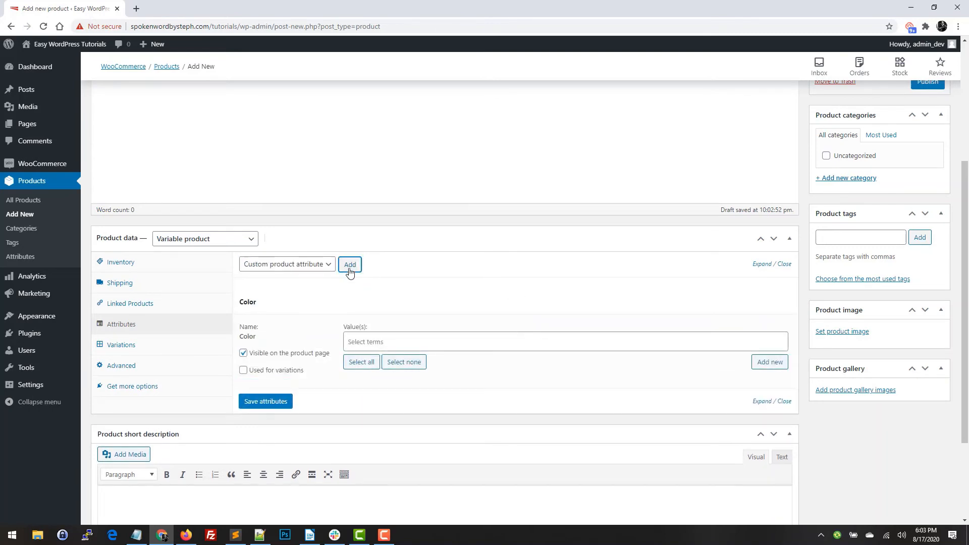
click(350, 264)
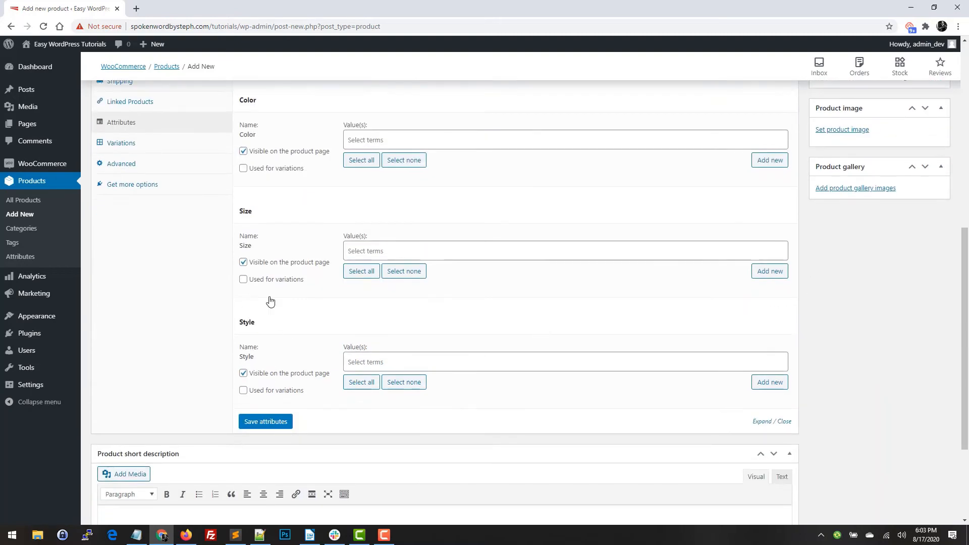
click(243, 279)
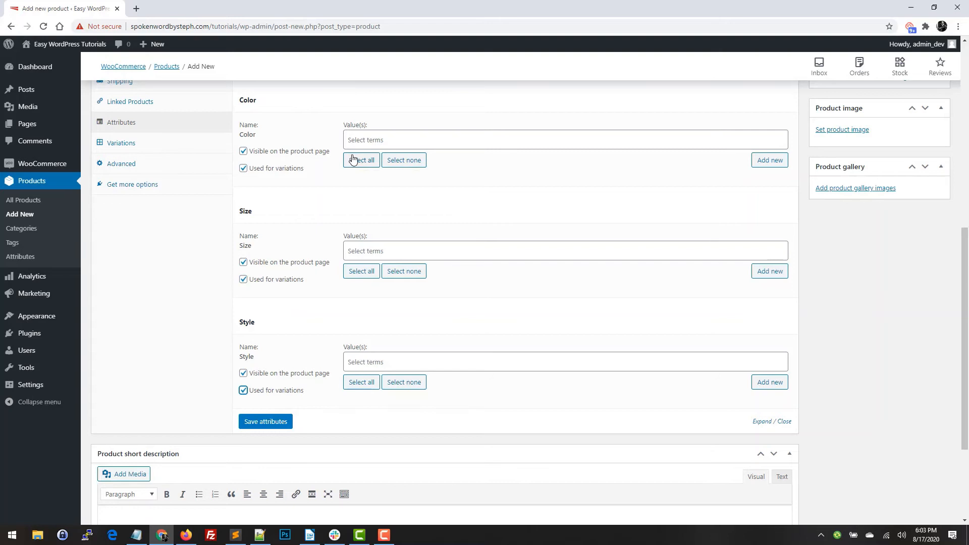
mouse_move(358, 166)
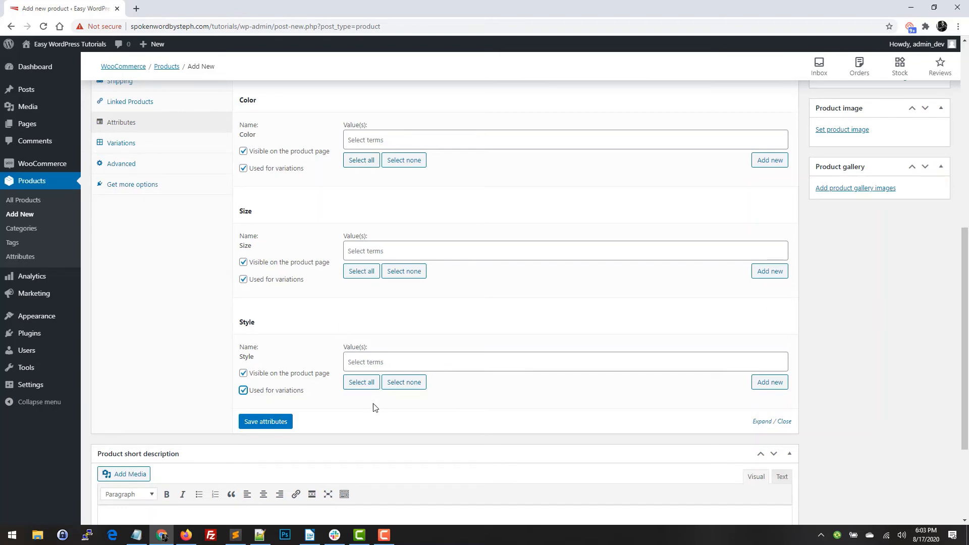
mouse_move(379, 376)
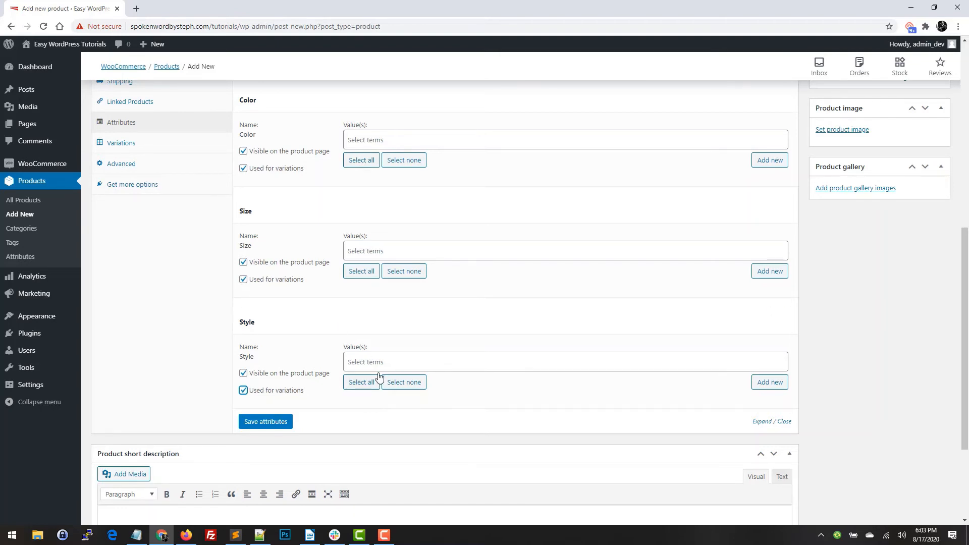
mouse_move(385, 225)
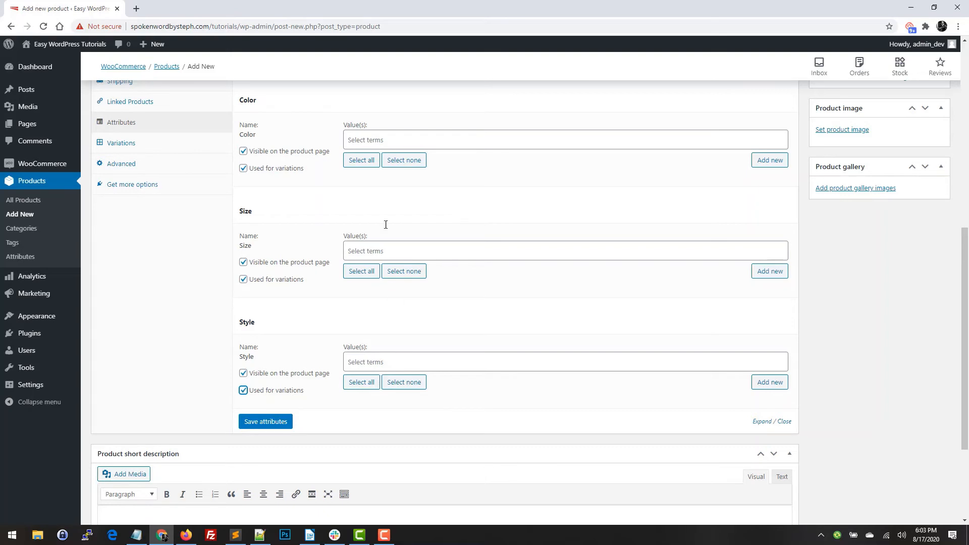
click(361, 160)
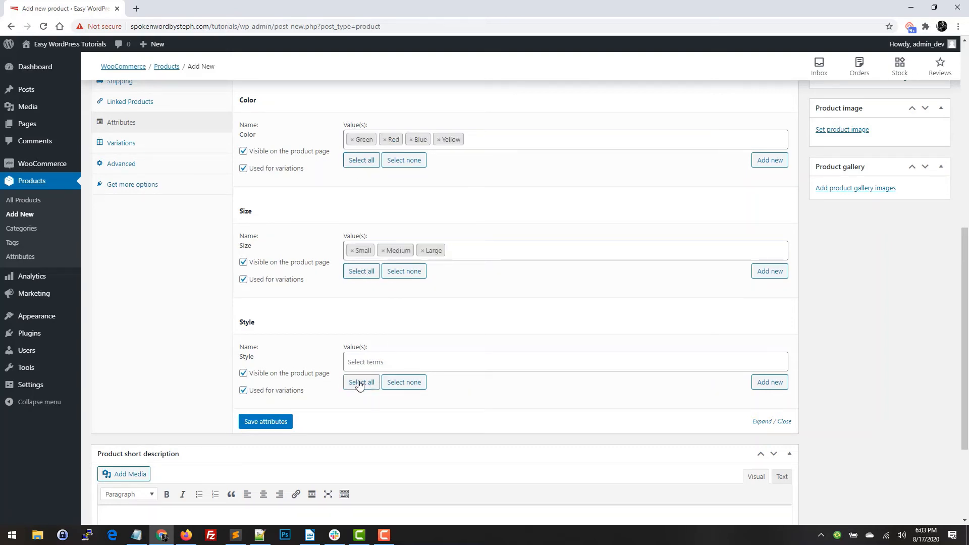
click(265, 421)
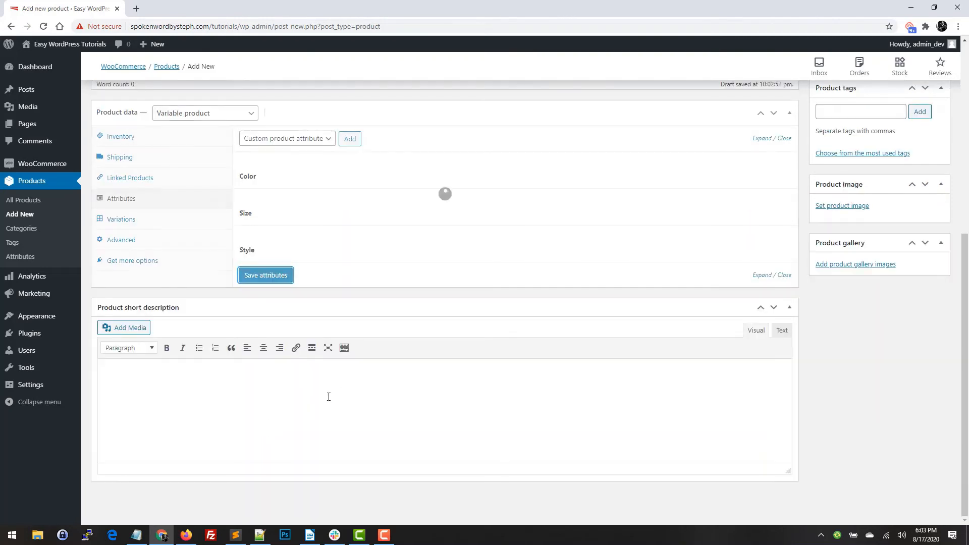
Create variations from all attributes, confirming the 24 generated Color/Size/Style combinations
click(121, 218)
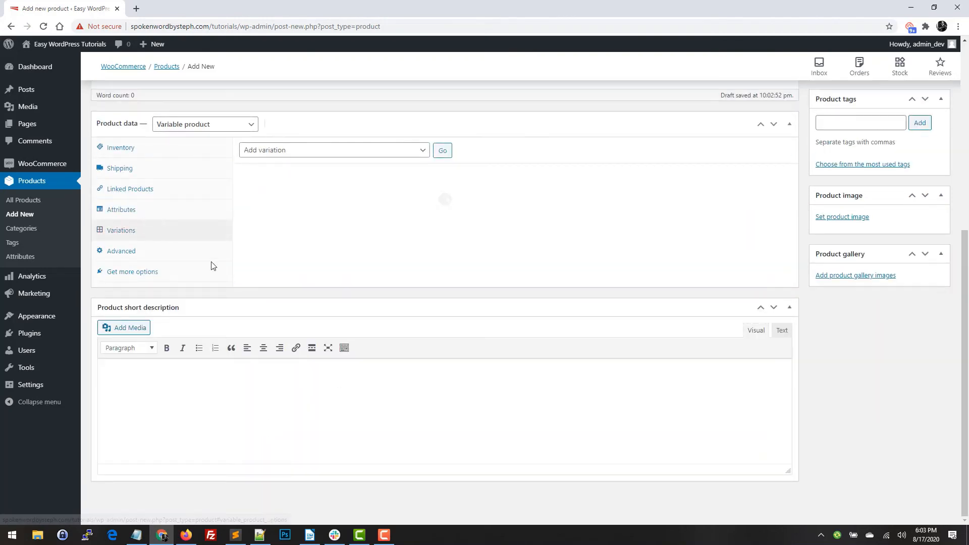
click(334, 150)
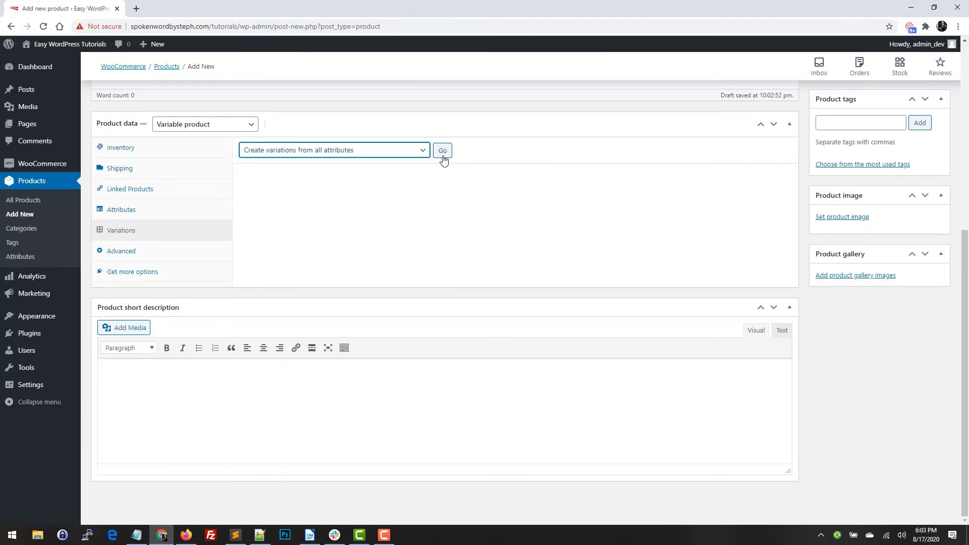
click(442, 151)
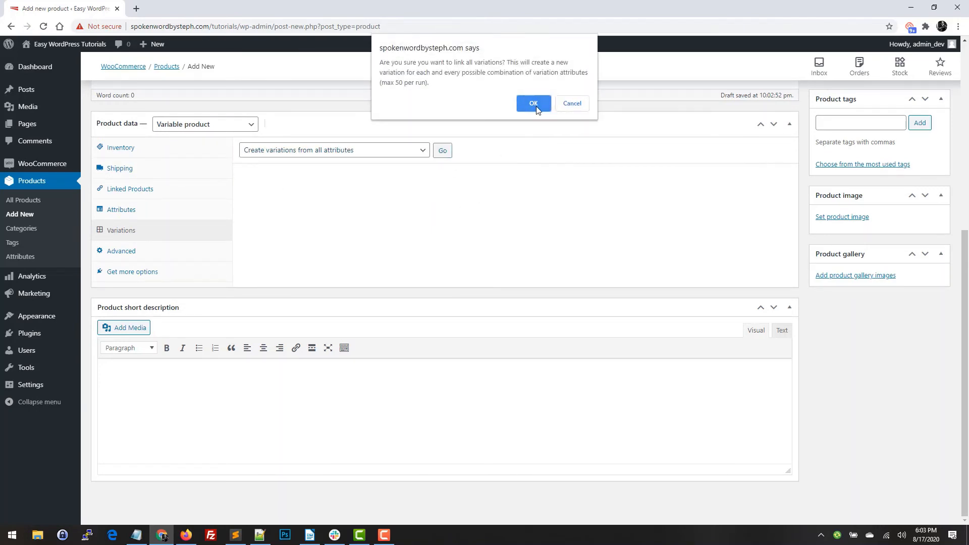
click(533, 104)
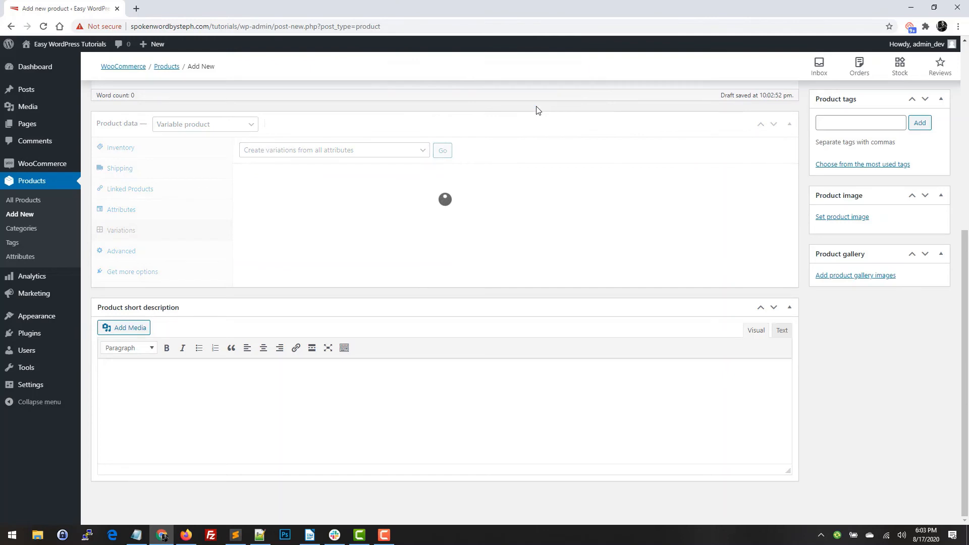
click(442, 150)
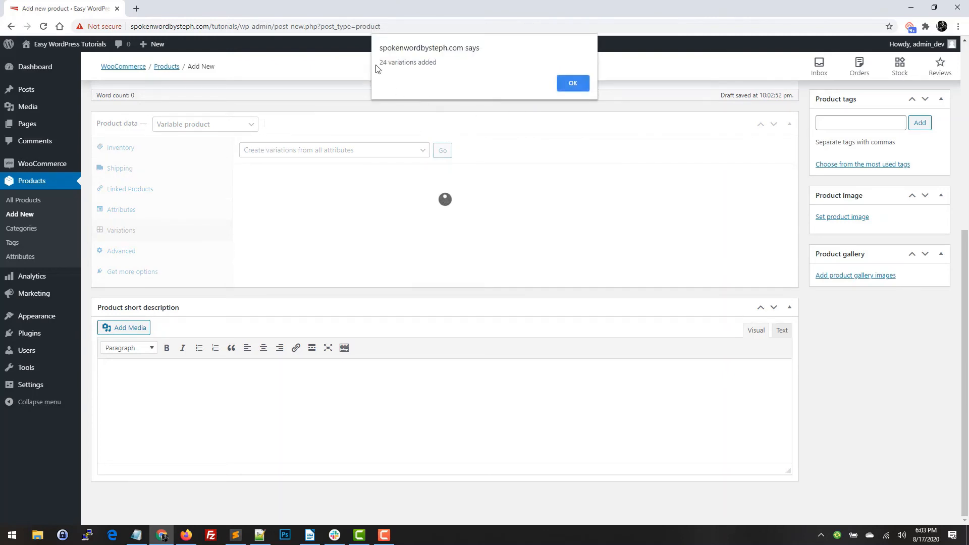
mouse_move(560, 93)
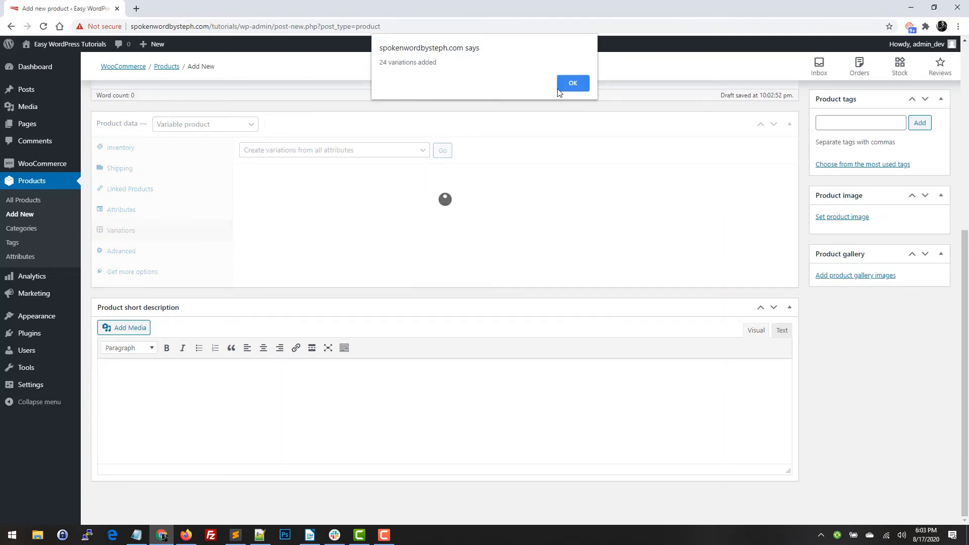
click(573, 82)
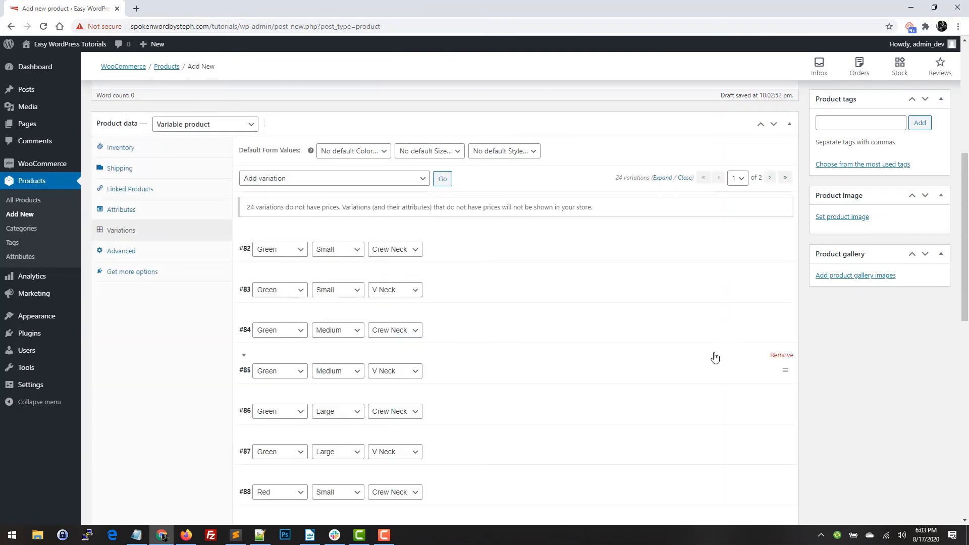
Scroll through the expanded variations showing each one's empty price, SKU, weight and dimension fields
scroll(down, 3)
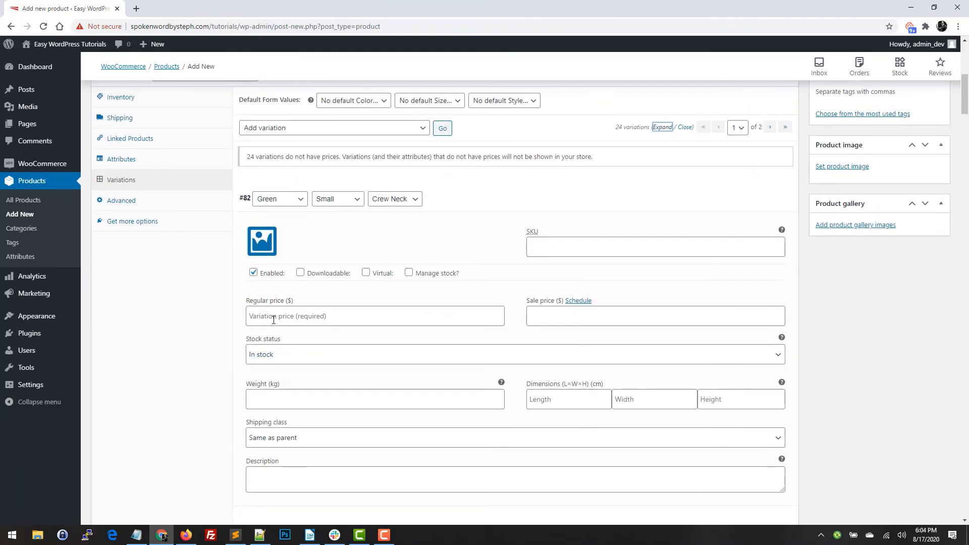
scroll(down, 3)
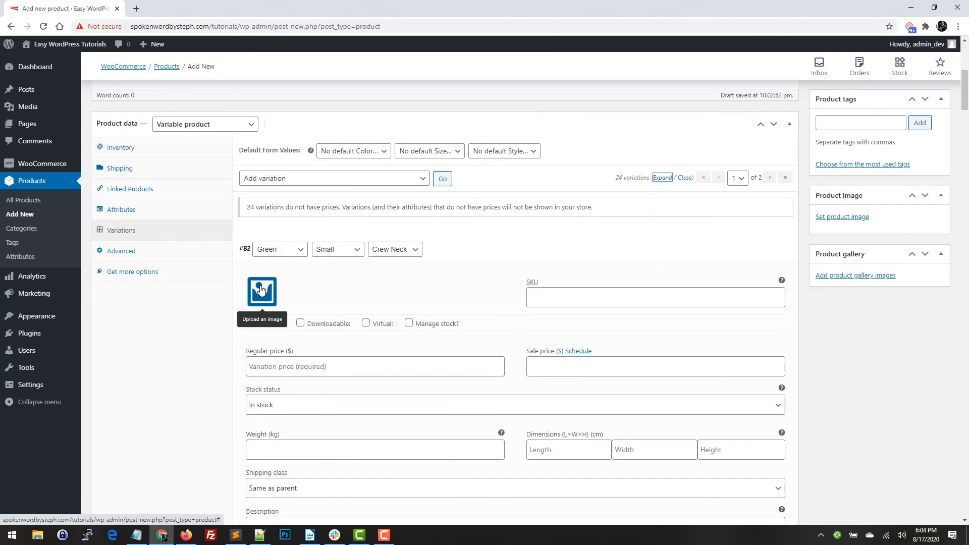
mouse_move(216, 331)
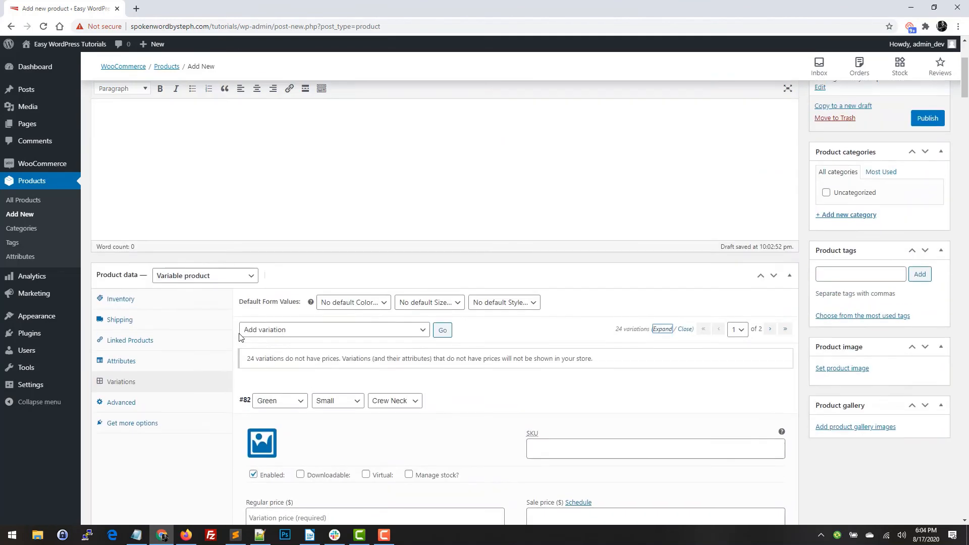
mouse_move(254, 444)
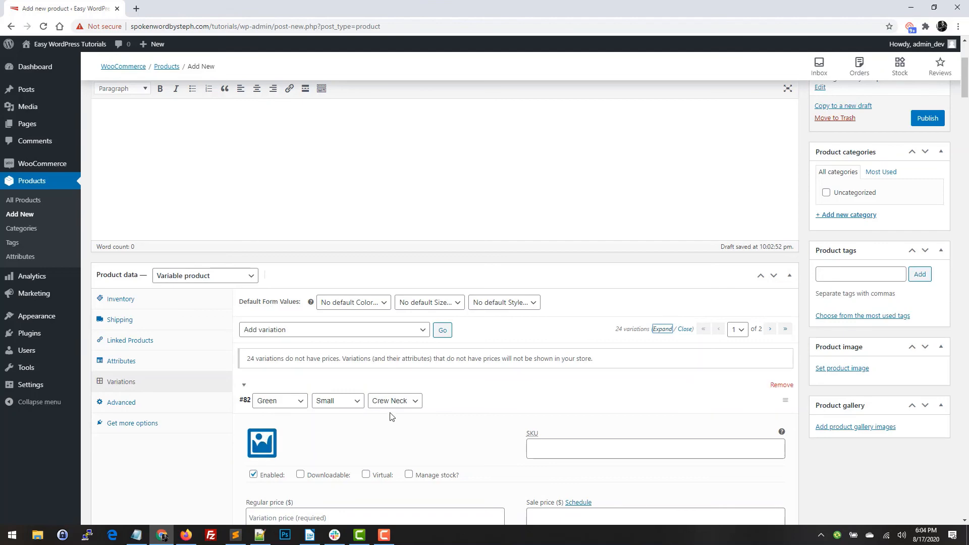
scroll(down, 3)
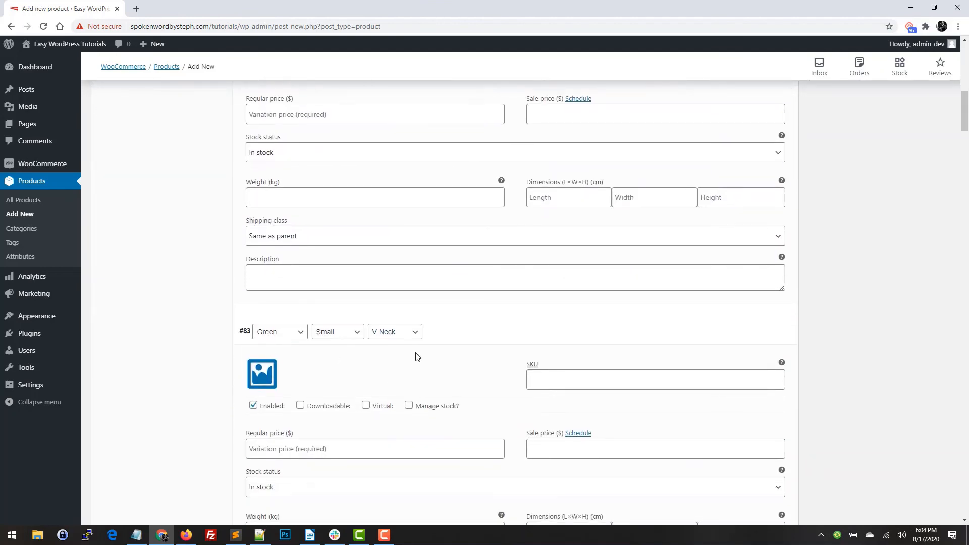
scroll(down, 3)
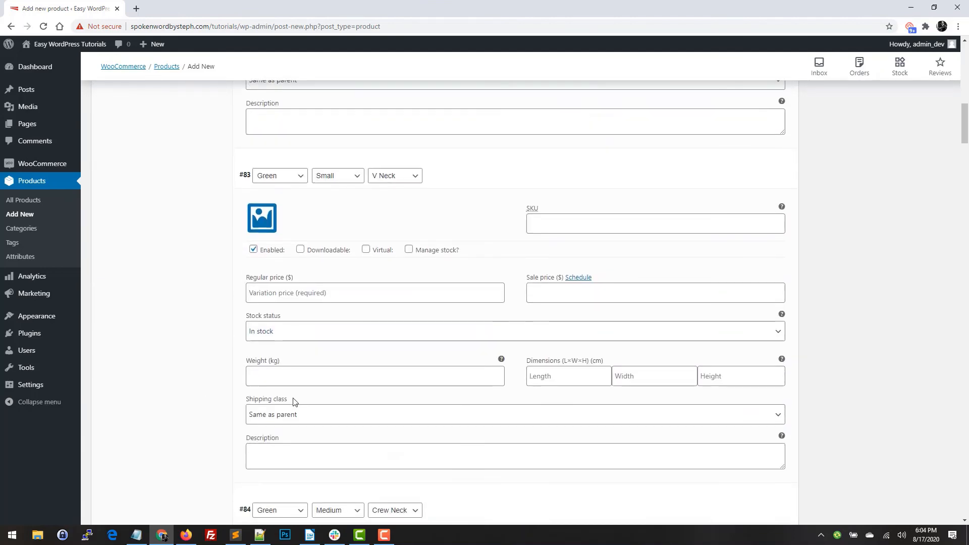
scroll(down, 3)
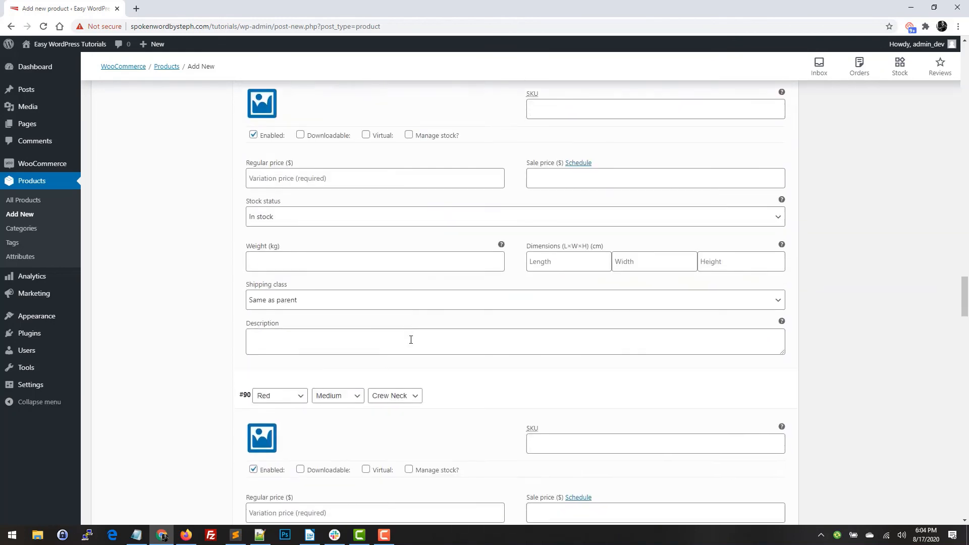
scroll(down, 3)
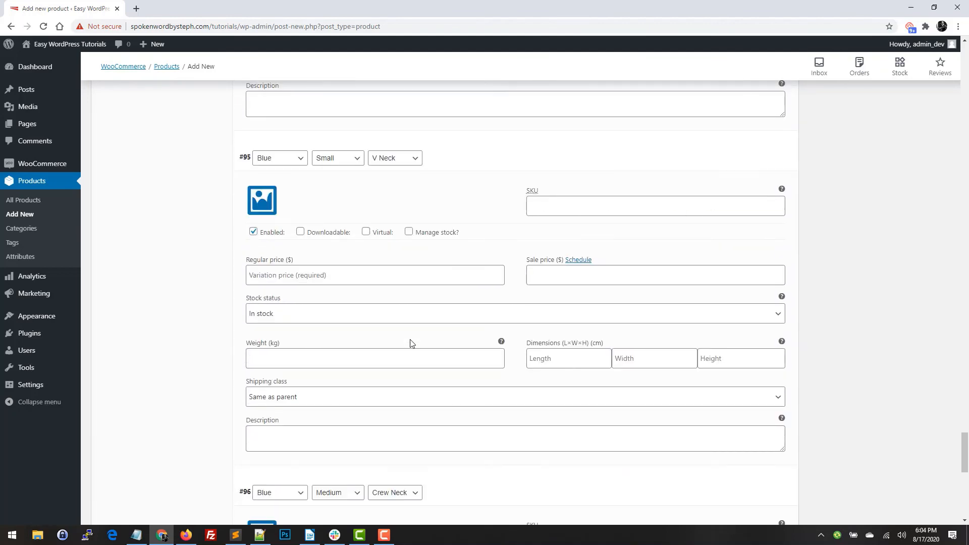
scroll(down, 3)
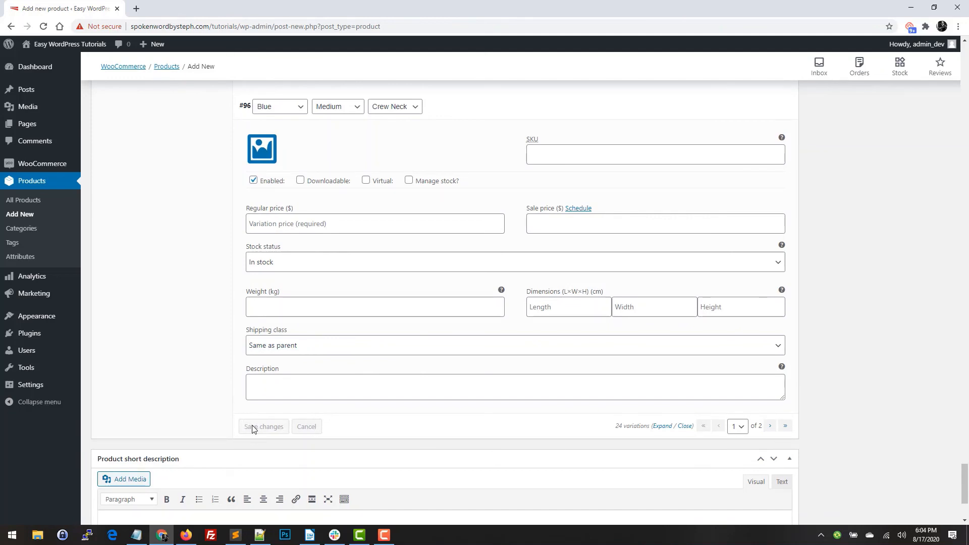
mouse_move(773, 426)
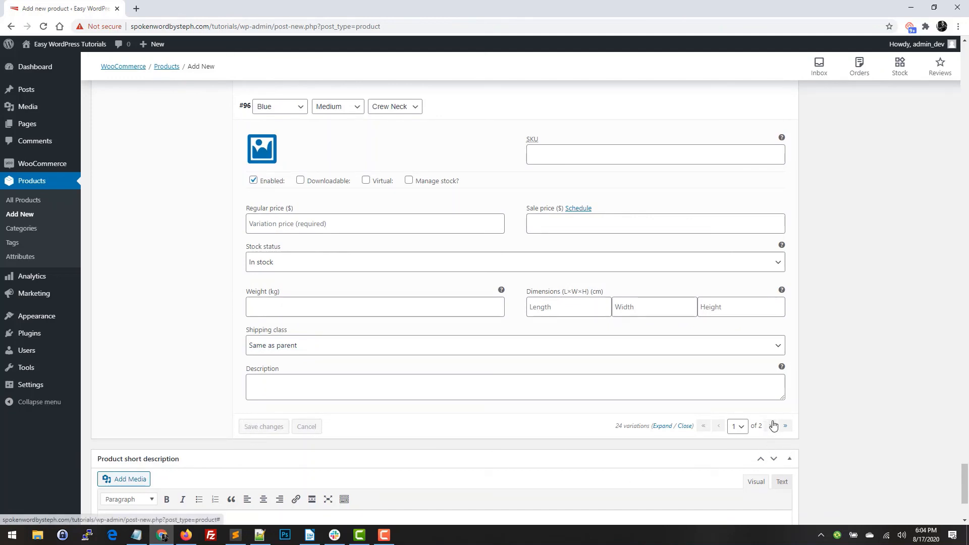
mouse_move(771, 428)
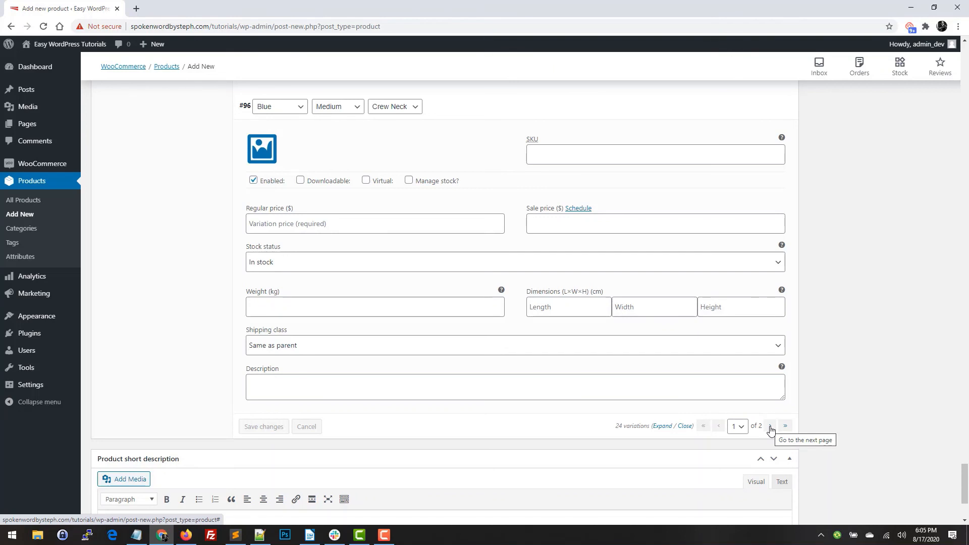
mouse_move(825, 465)
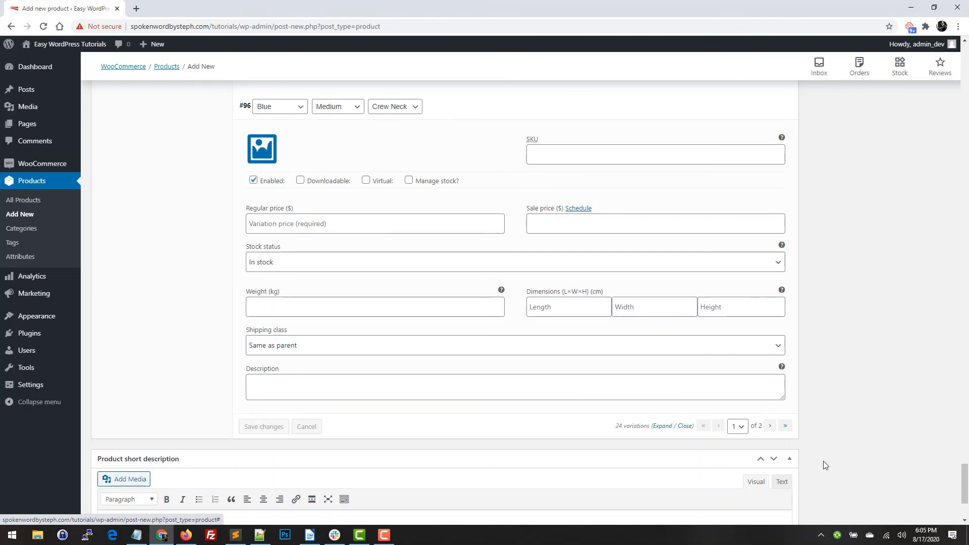